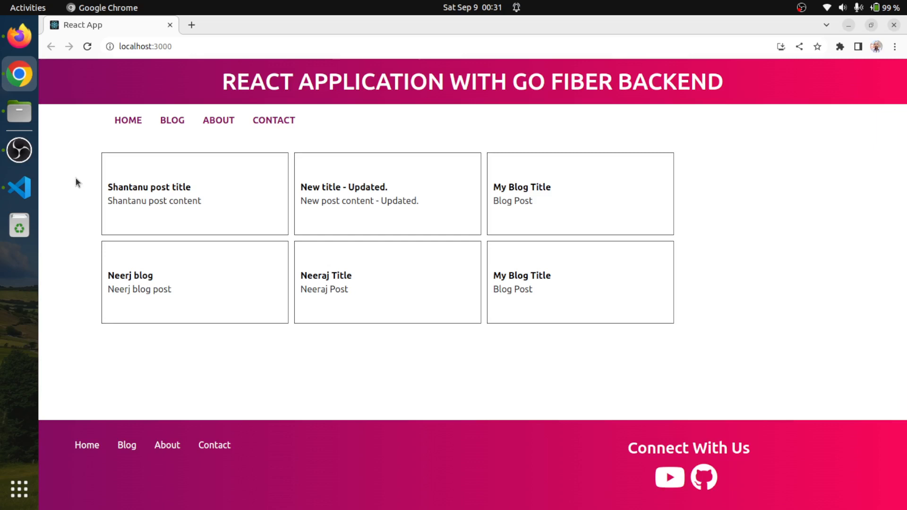
pyautogui.moveTo(91, 184)
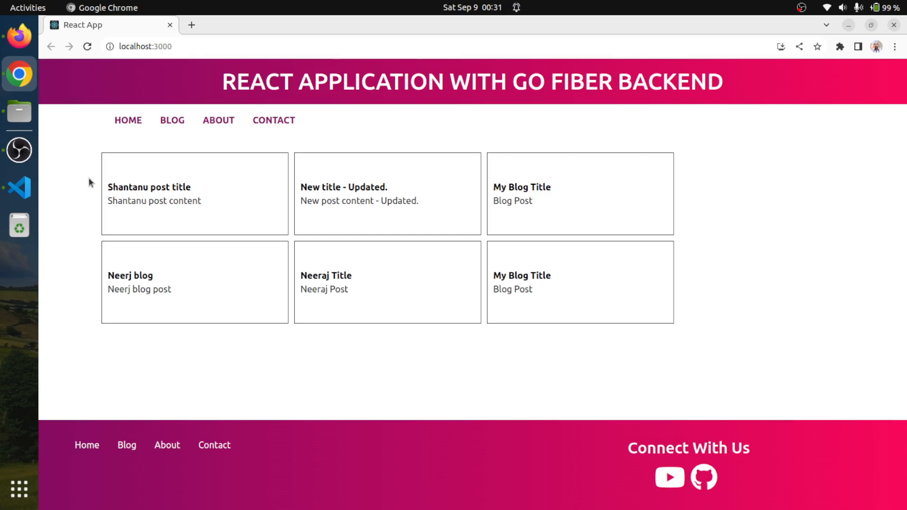
pyautogui.moveTo(64, 162)
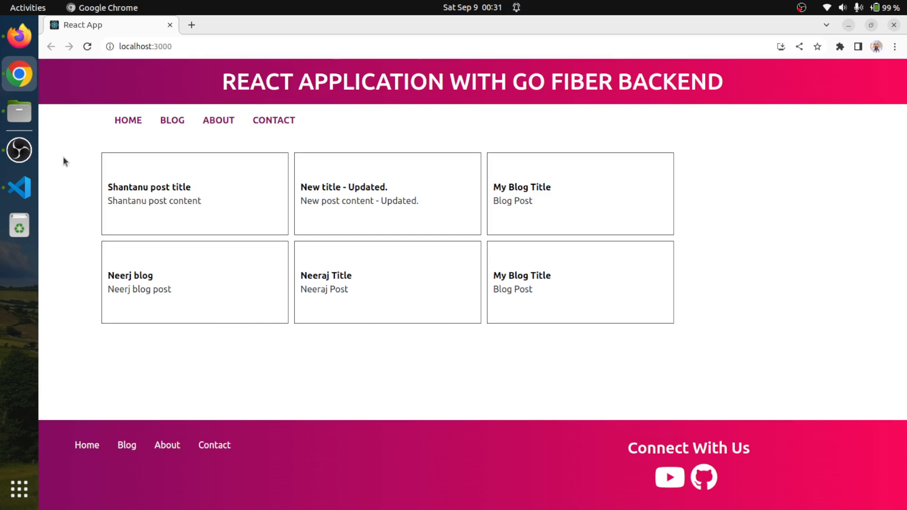
pyautogui.moveTo(66, 162)
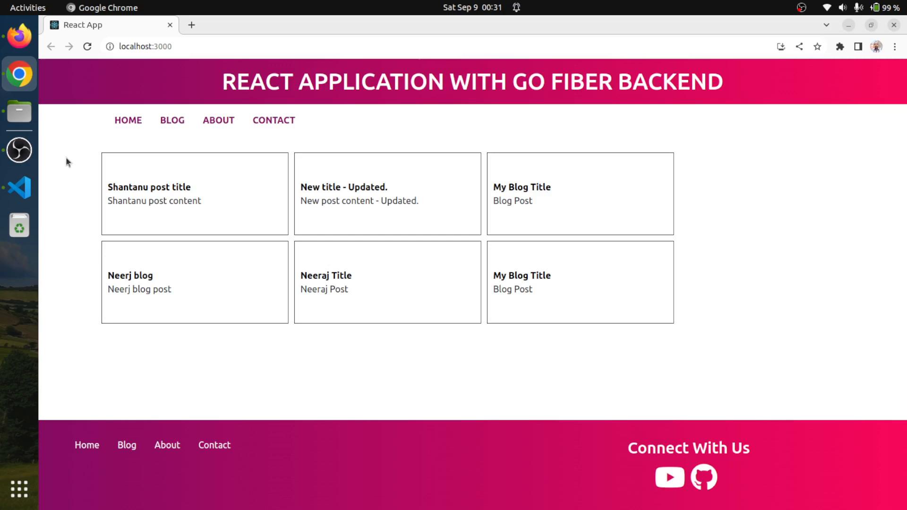
pyautogui.moveTo(465, 245)
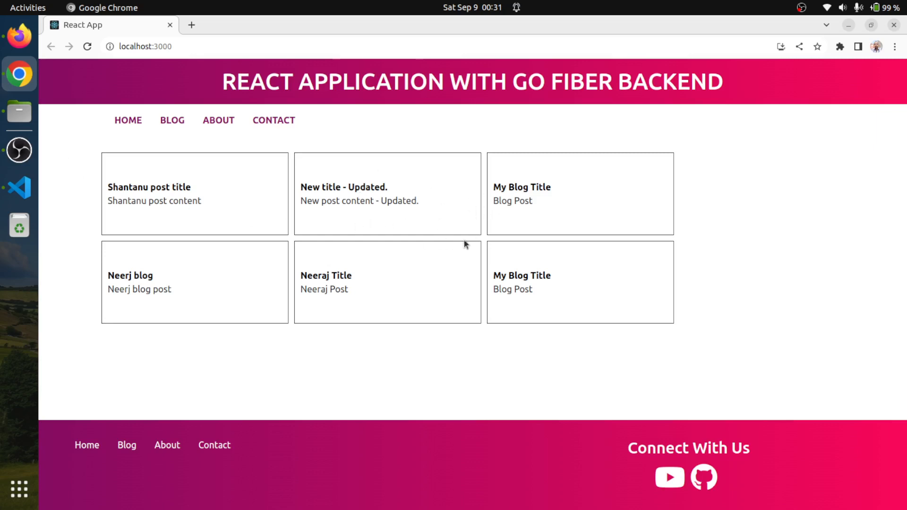
pyautogui.moveTo(424, 233)
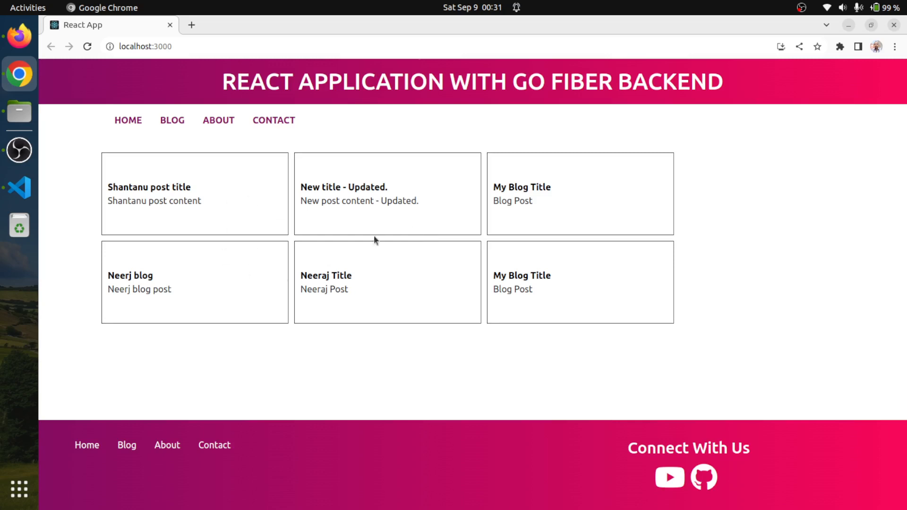
pyautogui.moveTo(237, 228)
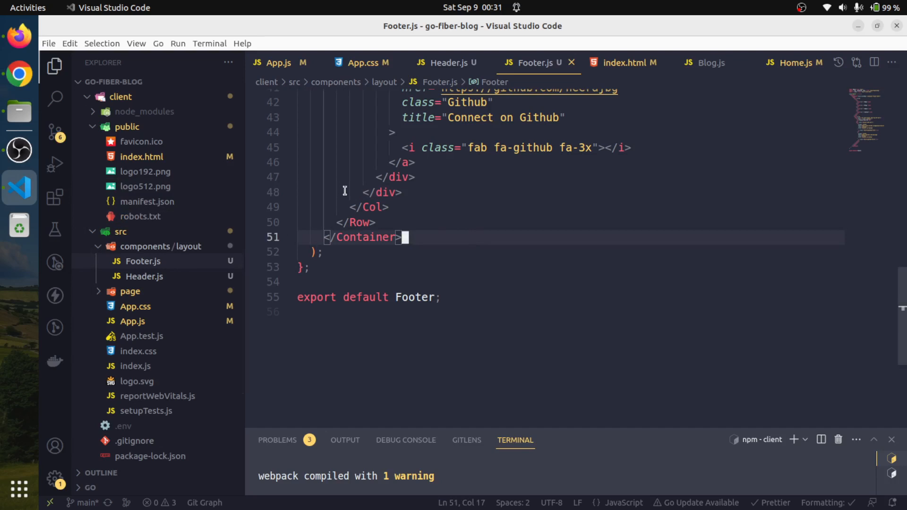
pyautogui.moveTo(254, 149)
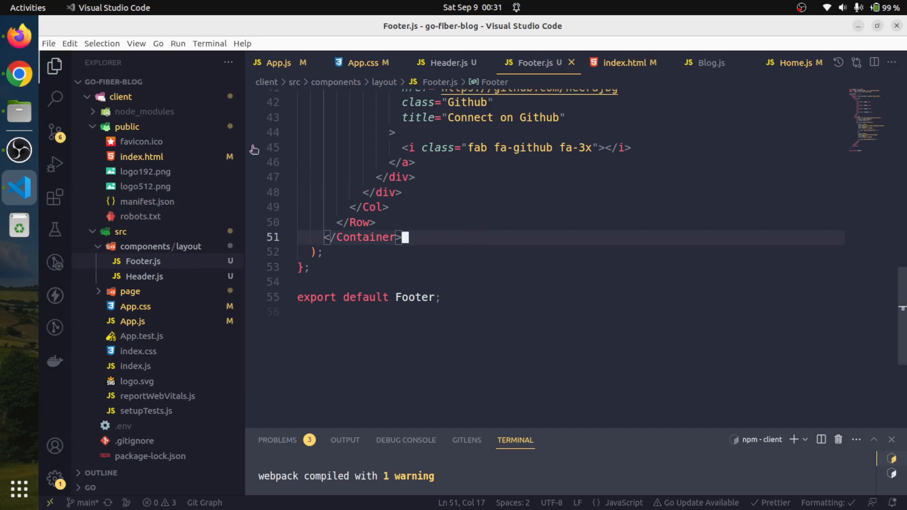
pyautogui.moveTo(93, 129)
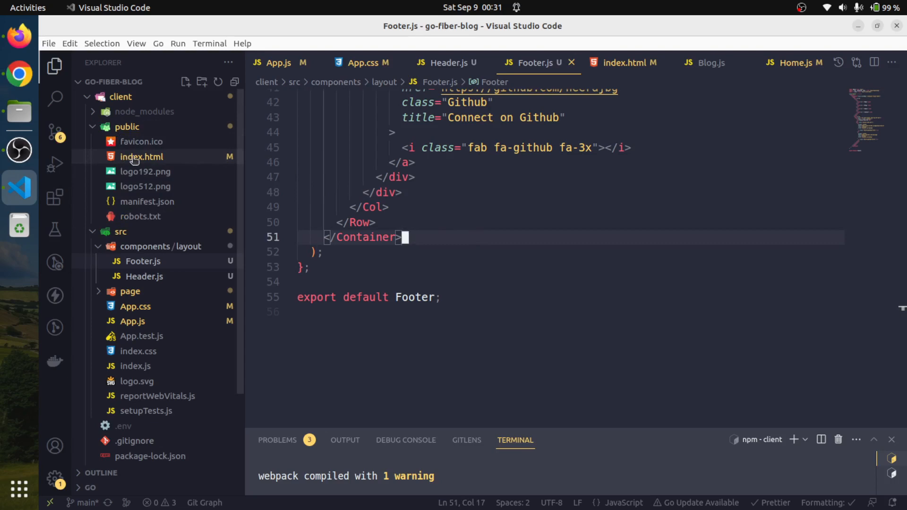
# Step: View client/public/index.html with its Bootstrap and Font Awesome stylesheet links
pyautogui.click(141, 261)
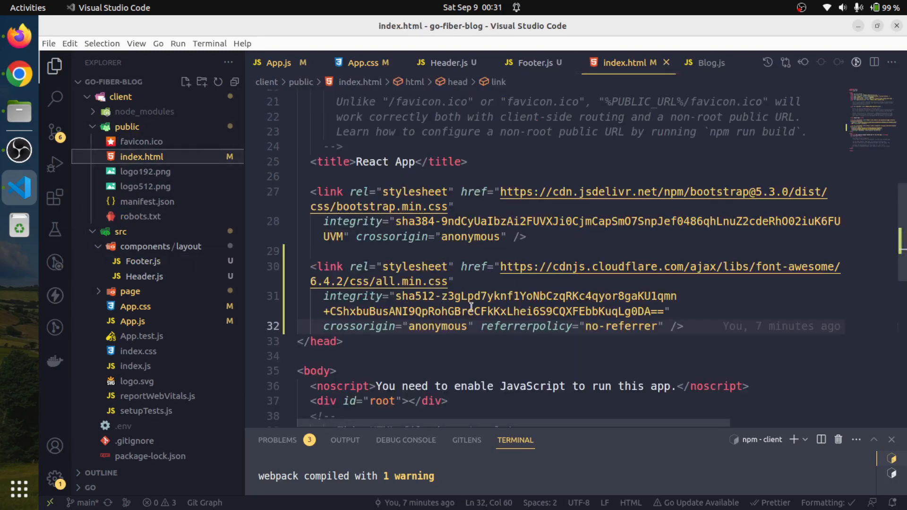
pyautogui.moveTo(532, 317)
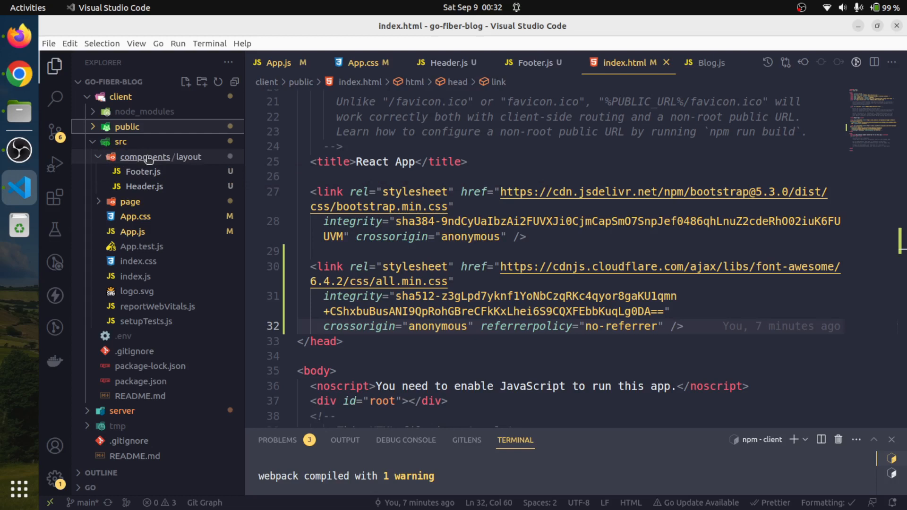
pyautogui.moveTo(185, 157)
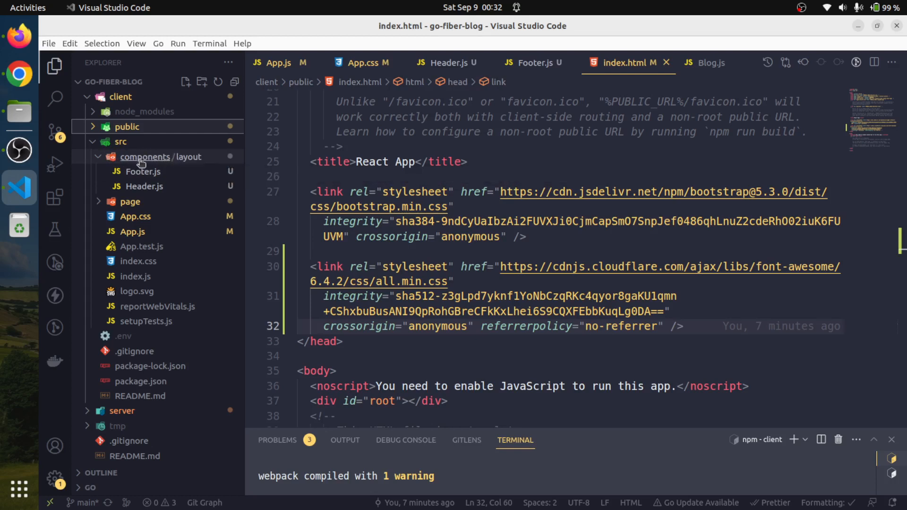
pyautogui.moveTo(144, 157)
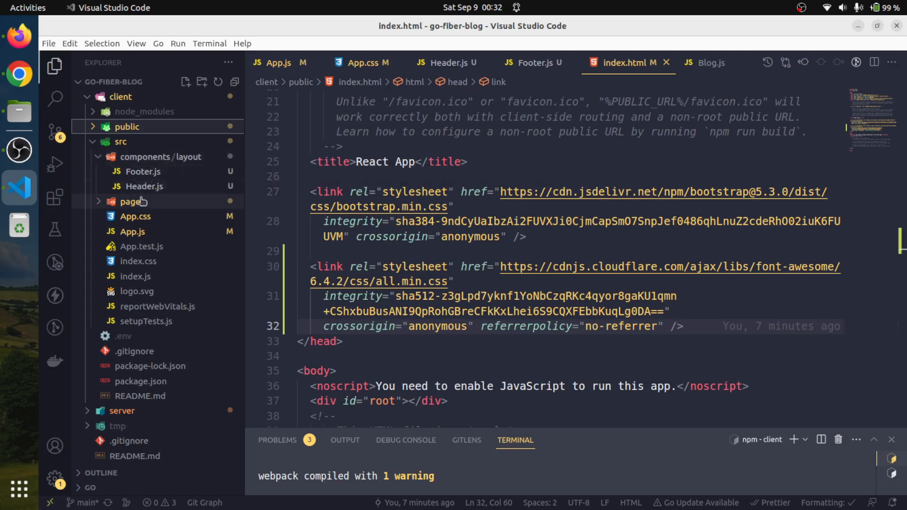
pyautogui.moveTo(142, 187)
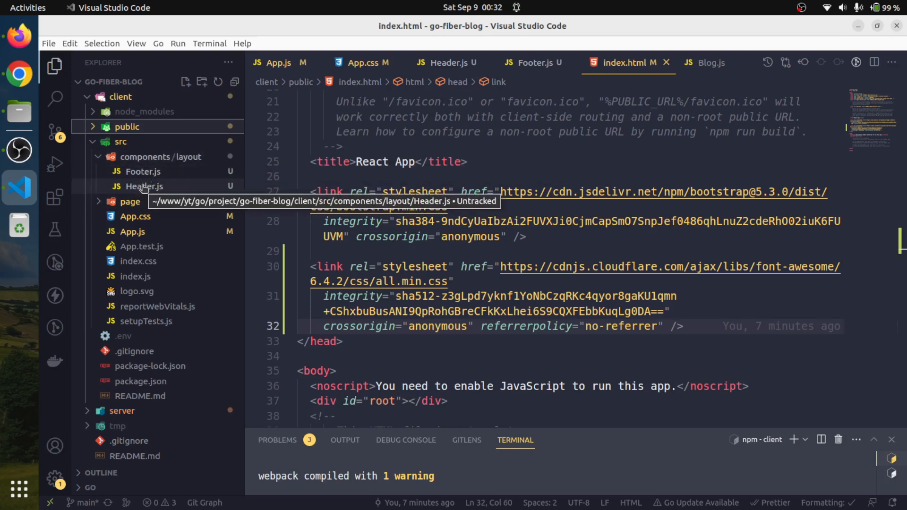
pyautogui.moveTo(144, 186)
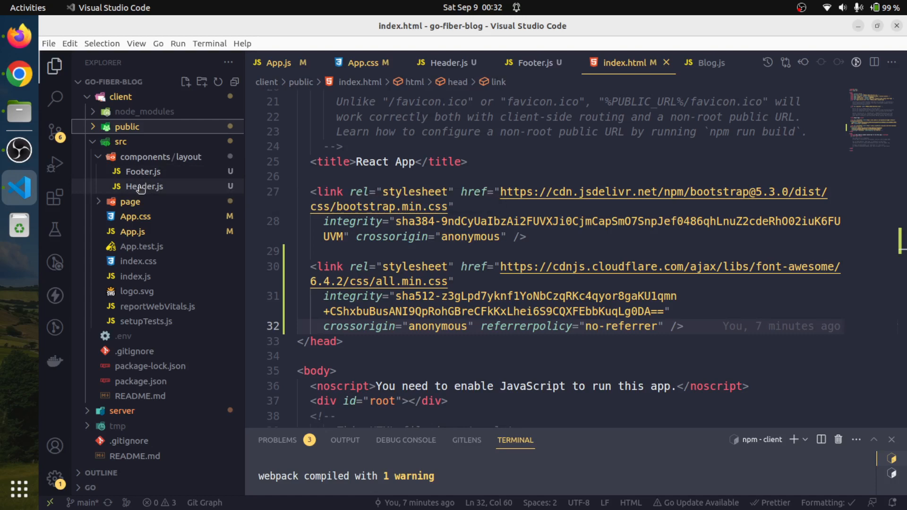
# Step: Collapse the layout folder and expand the page folder to reach Home.js
pyautogui.click(143, 187)
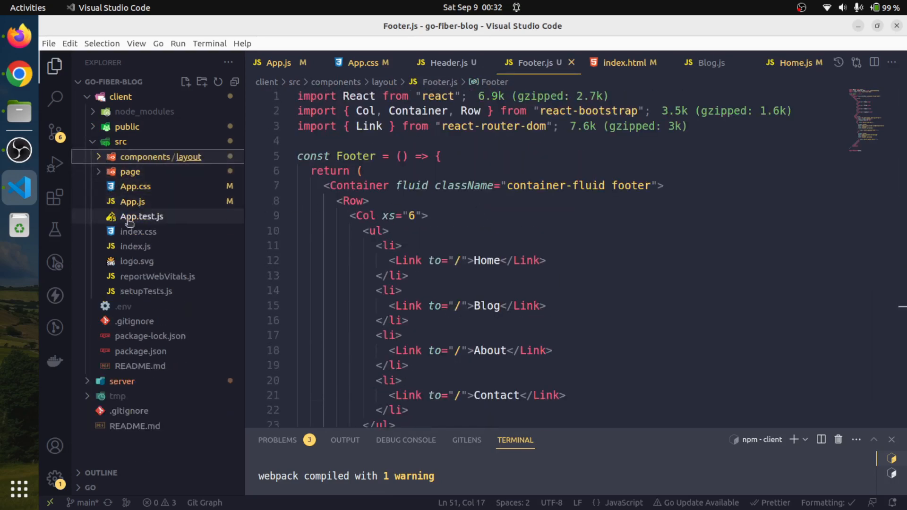
pyautogui.moveTo(132, 201)
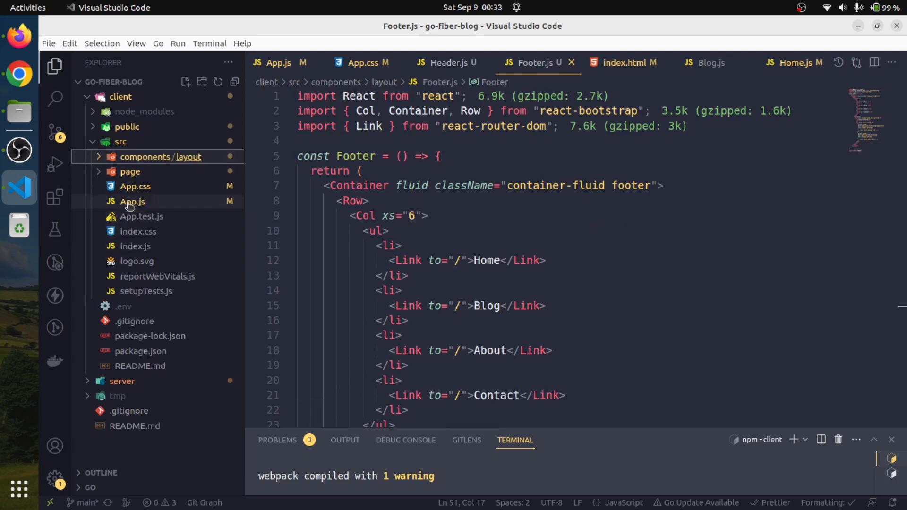
pyautogui.click(129, 171)
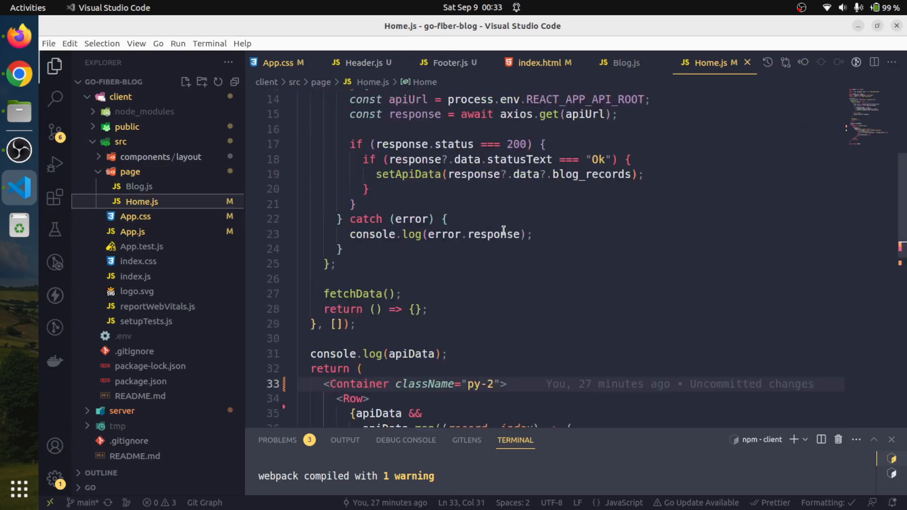
# Step: Review Home.js, then App.css's header, menu, footer and fab style rules
pyautogui.scroll(-3)
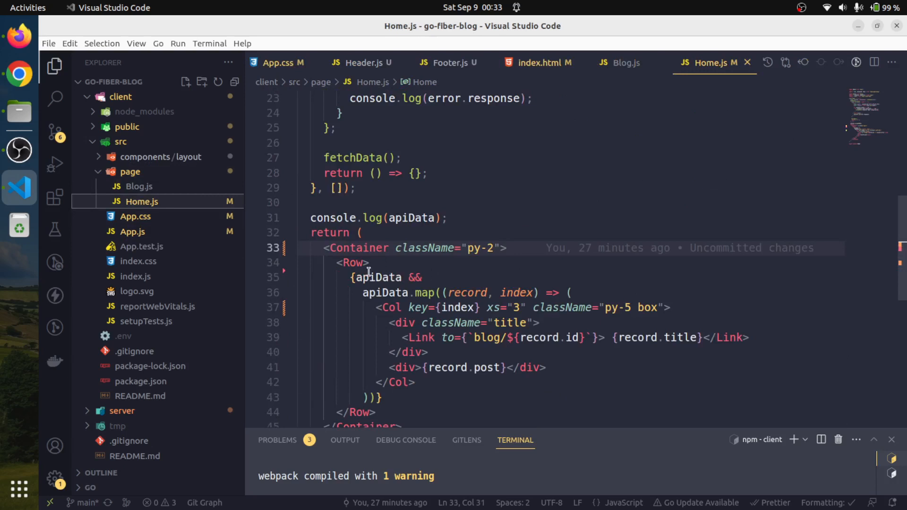
pyautogui.moveTo(426, 277)
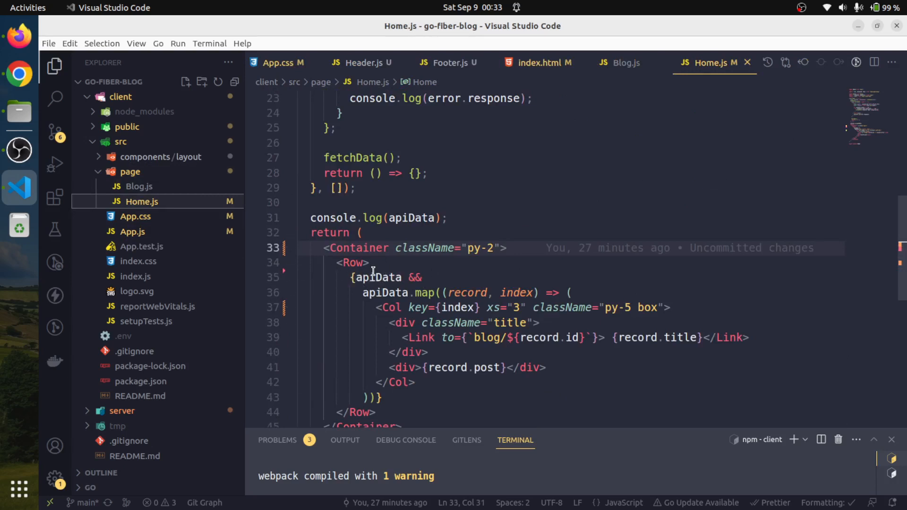
pyautogui.moveTo(532, 260)
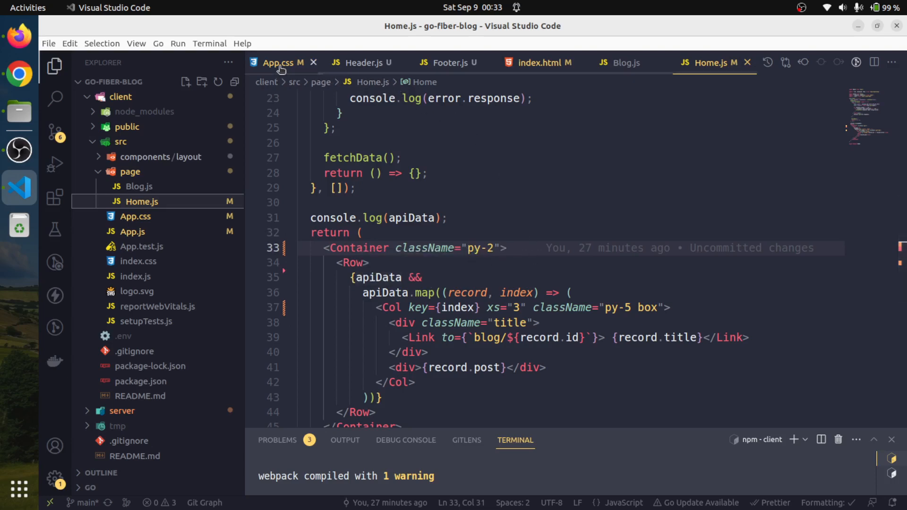
pyautogui.click(280, 62)
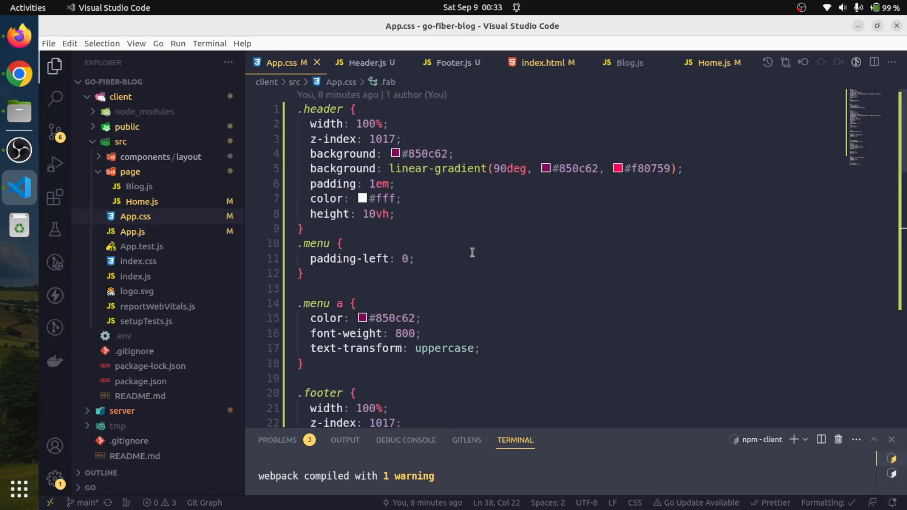
pyautogui.moveTo(512, 237)
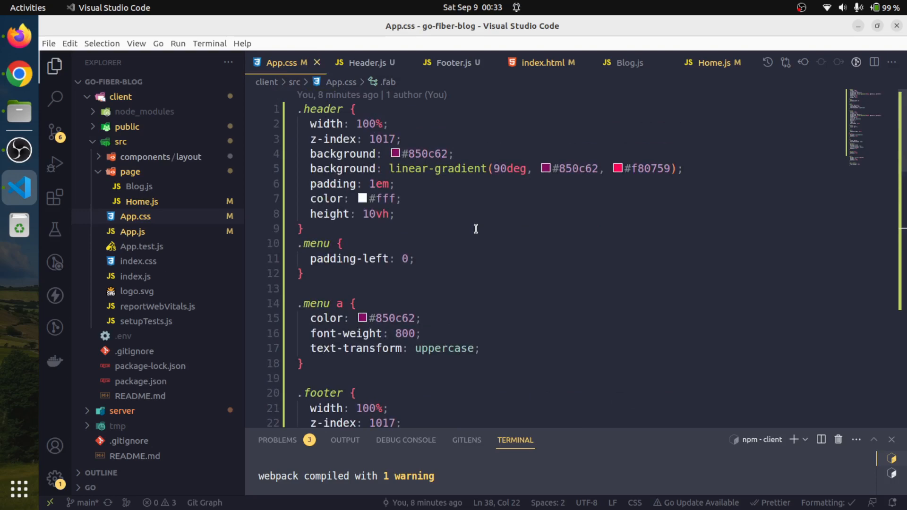
pyautogui.scroll(-3)
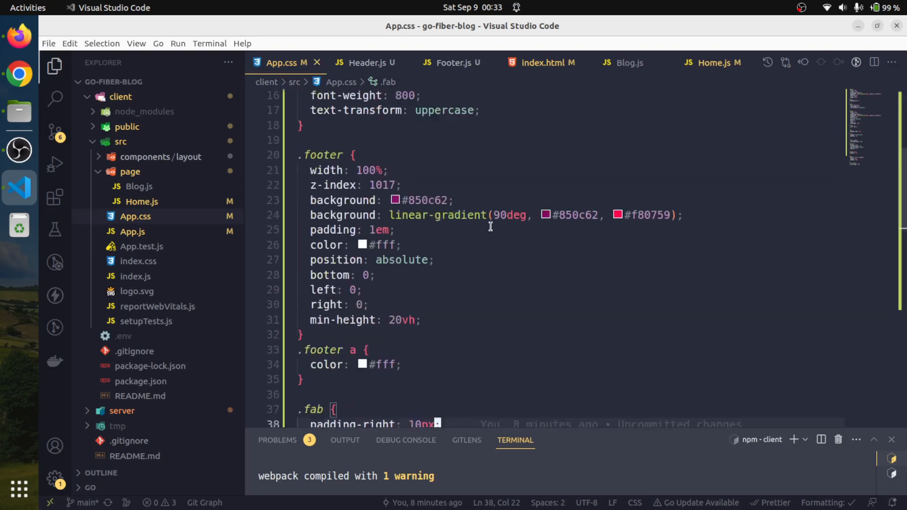
pyautogui.scroll(-3)
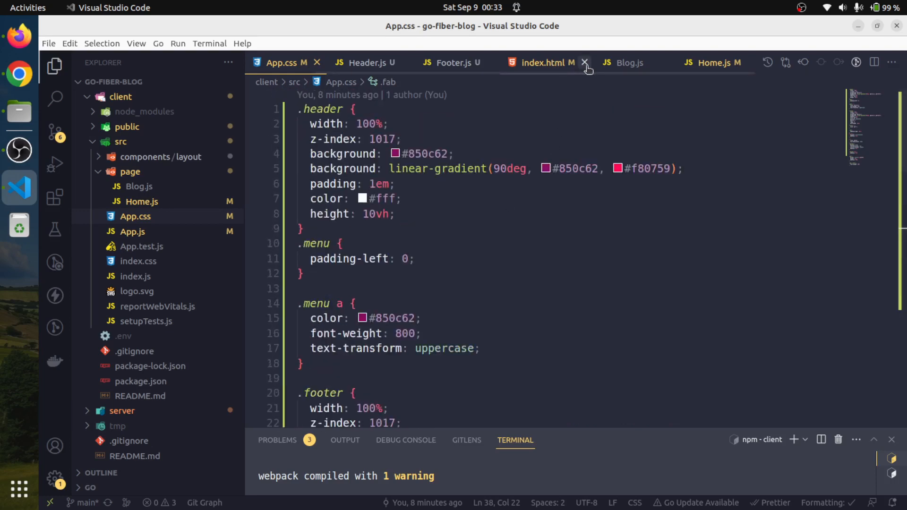
# Step: Close index.html, Blog.js and the other tabs, leaving App.js and Home.js open
pyautogui.click(584, 63)
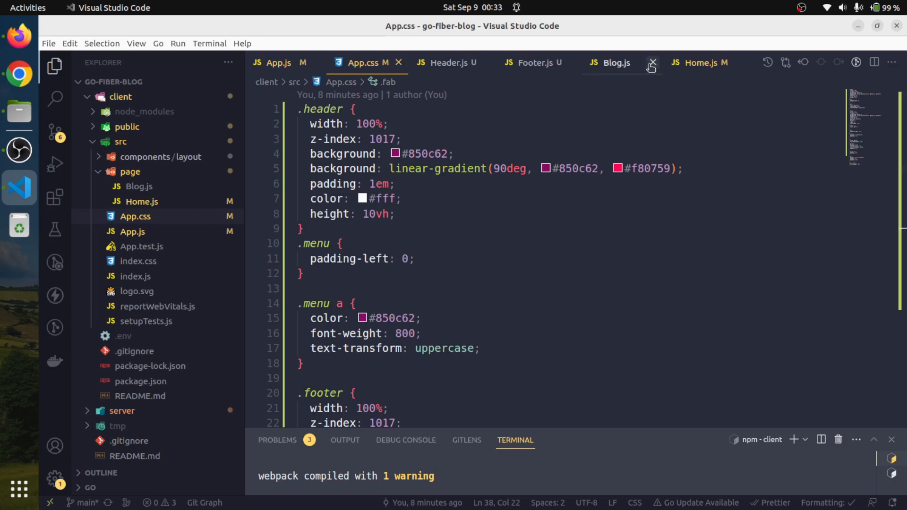
pyautogui.click(652, 62)
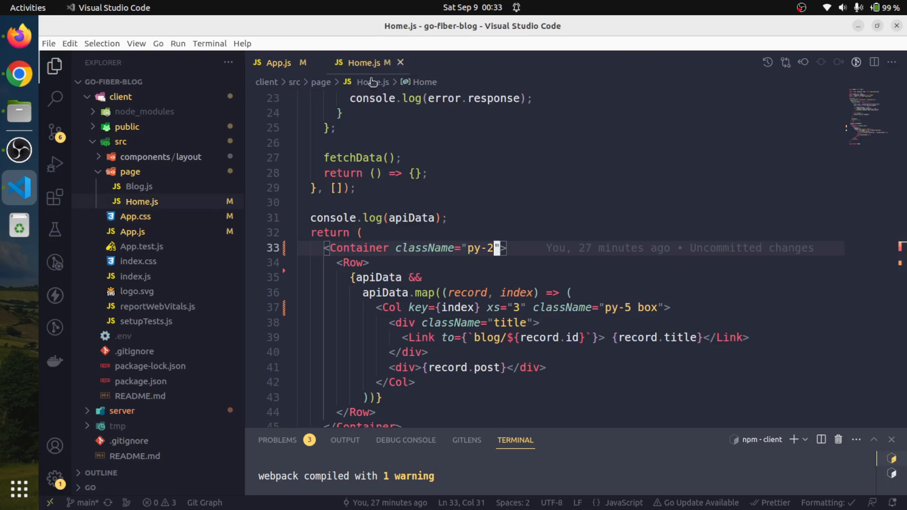
pyautogui.click(55, 65)
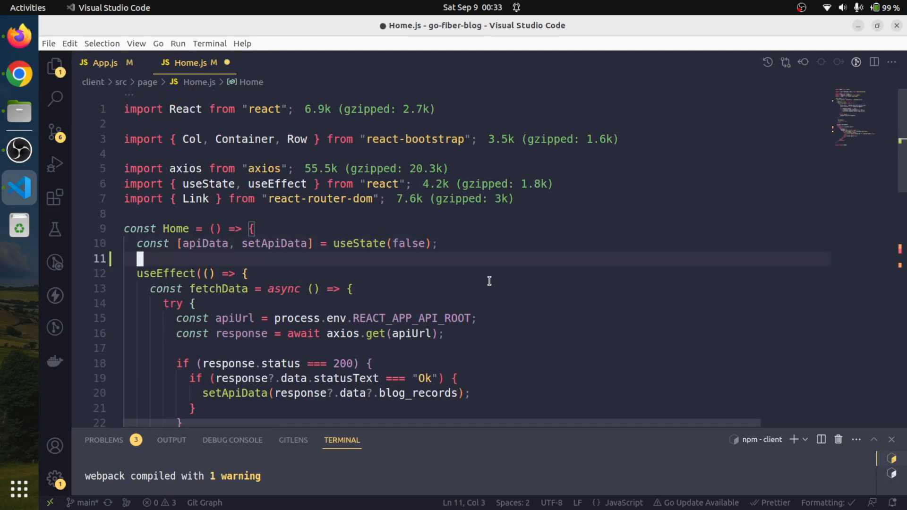
# Step: Declare const [loading, setLoading] = useState(true); below the apiData state in Home.js
pyautogui.write('const')
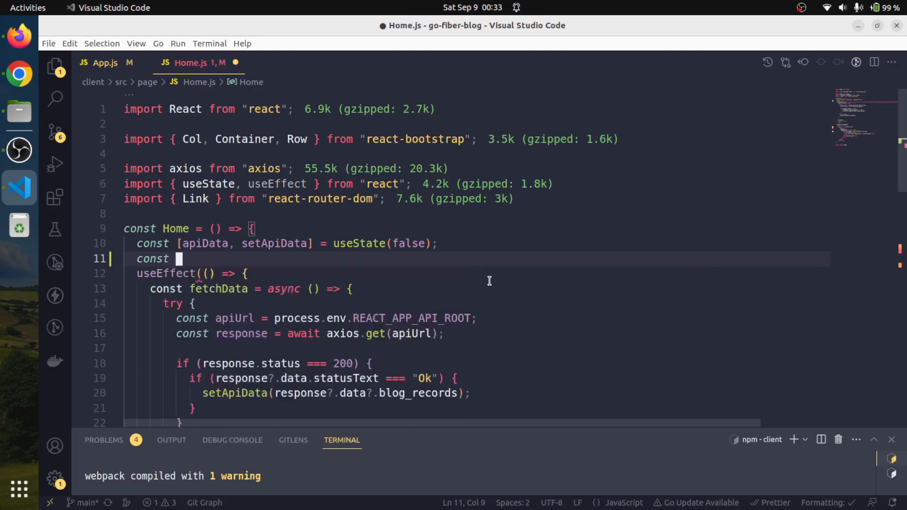
pyautogui.write('[loa')
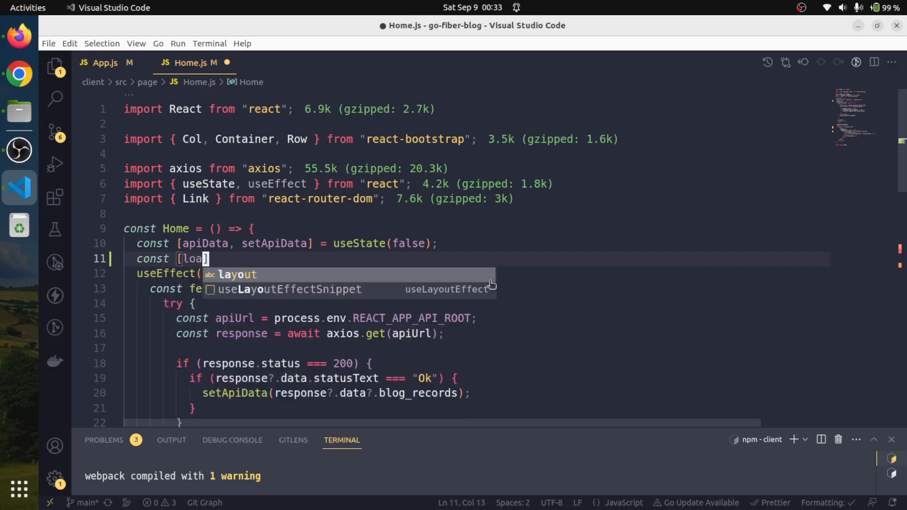
pyautogui.write('ding, set')
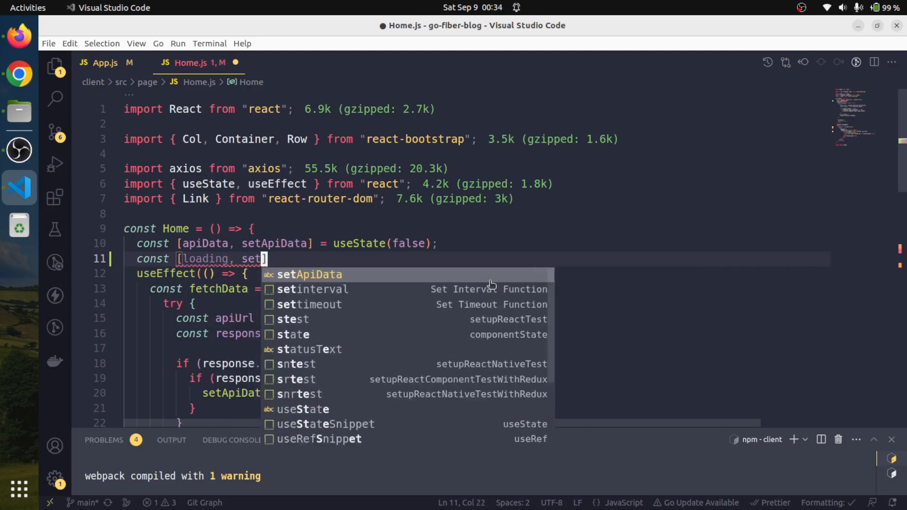
pyautogui.write('oadig')
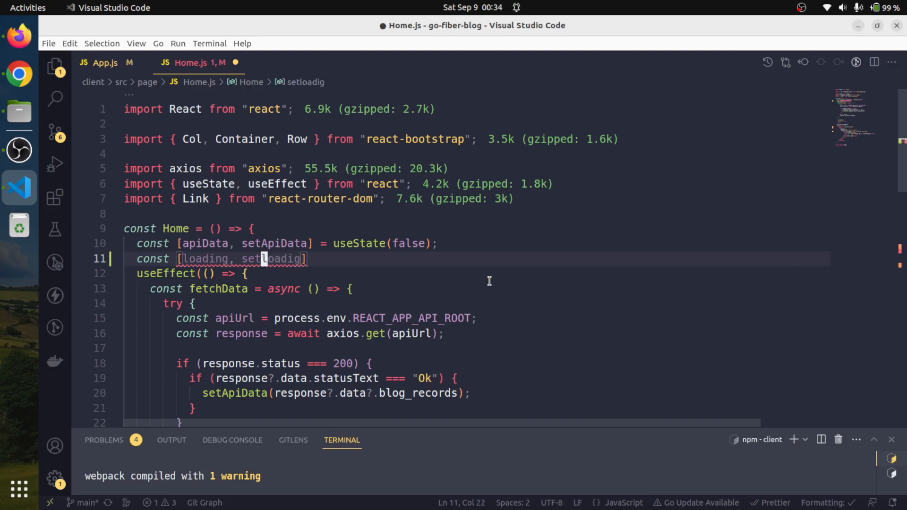
pyautogui.write('L')
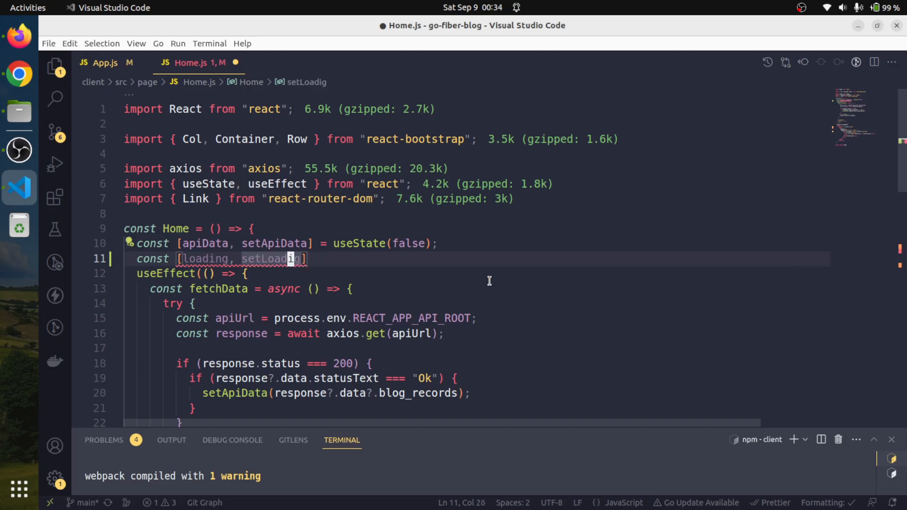
pyautogui.write('n')
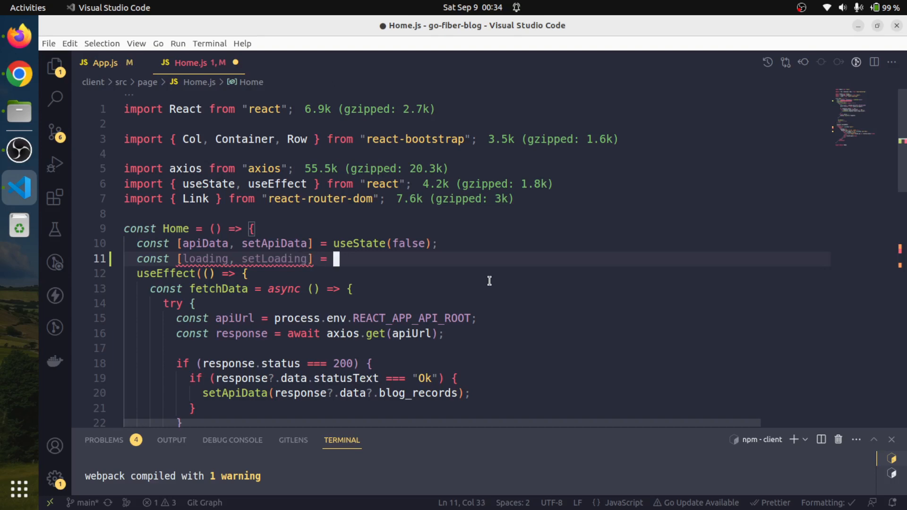
pyautogui.write('useSat')
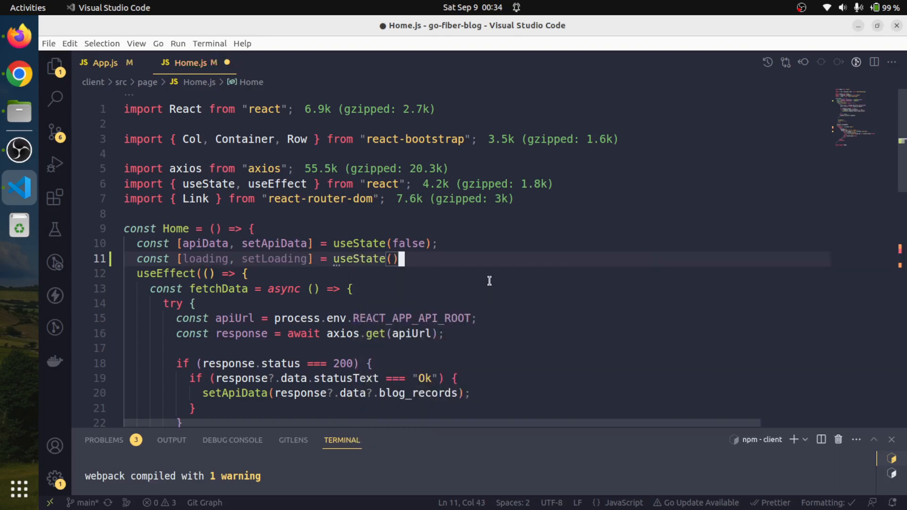
pyautogui.write('true')
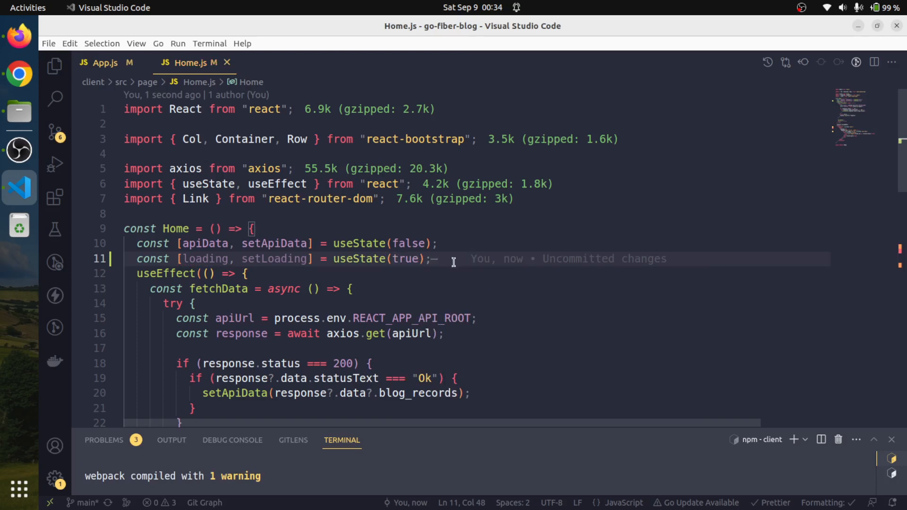
pyautogui.press('Return')
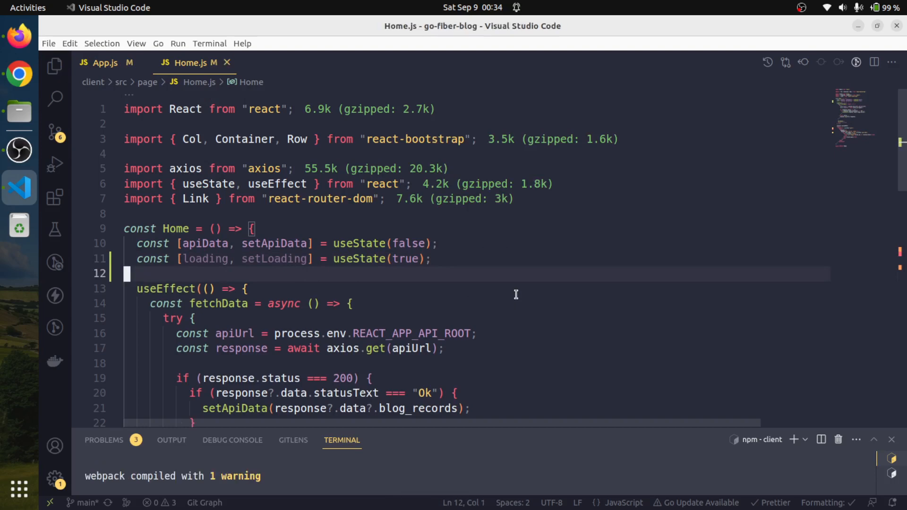
# Step: Add setLoading(false); after the status check inside the try block
pyautogui.scroll(-3)
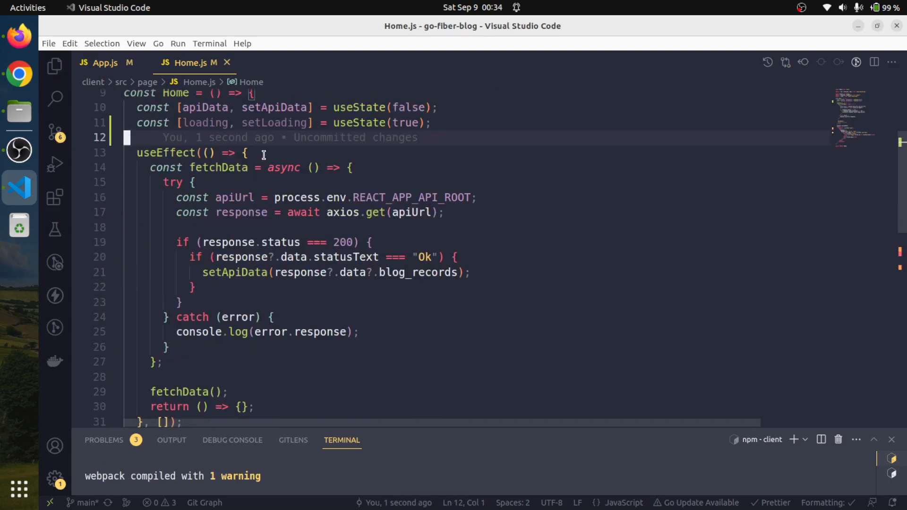
pyautogui.moveTo(232, 137)
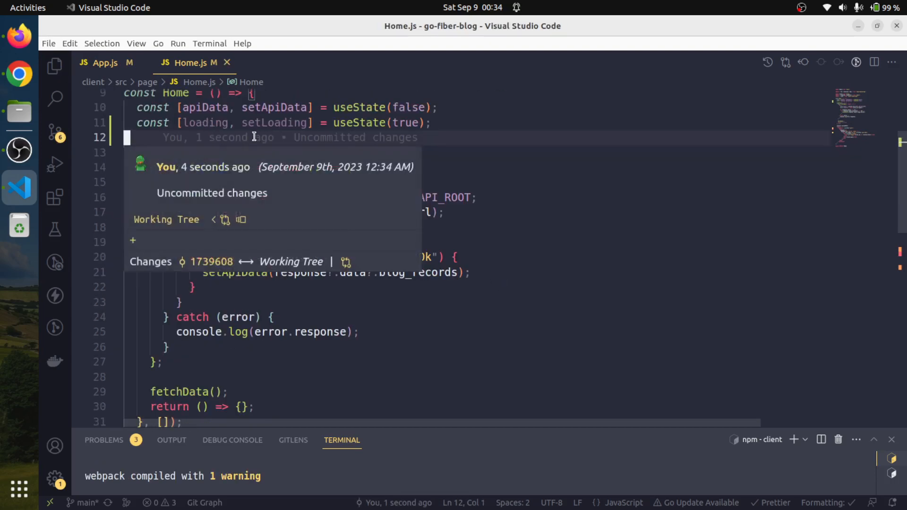
pyautogui.doubleClick(274, 123)
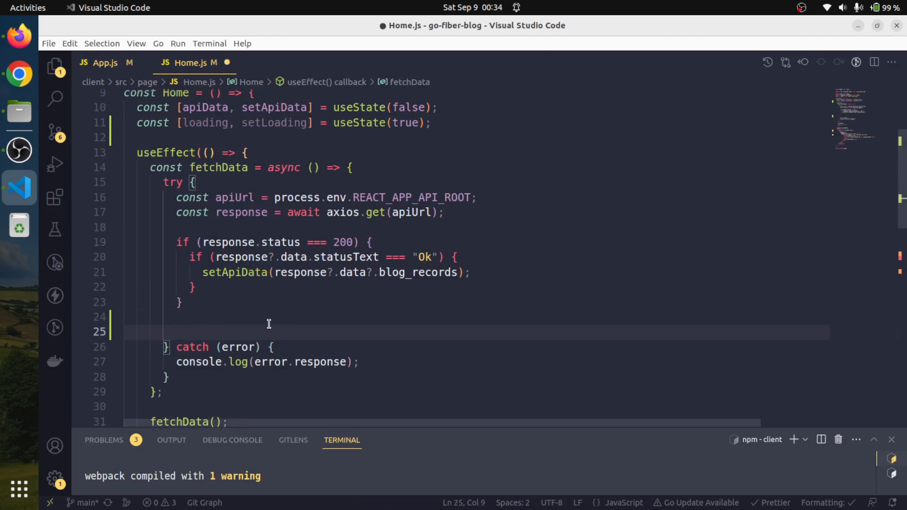
pyautogui.write('setLoading;()')
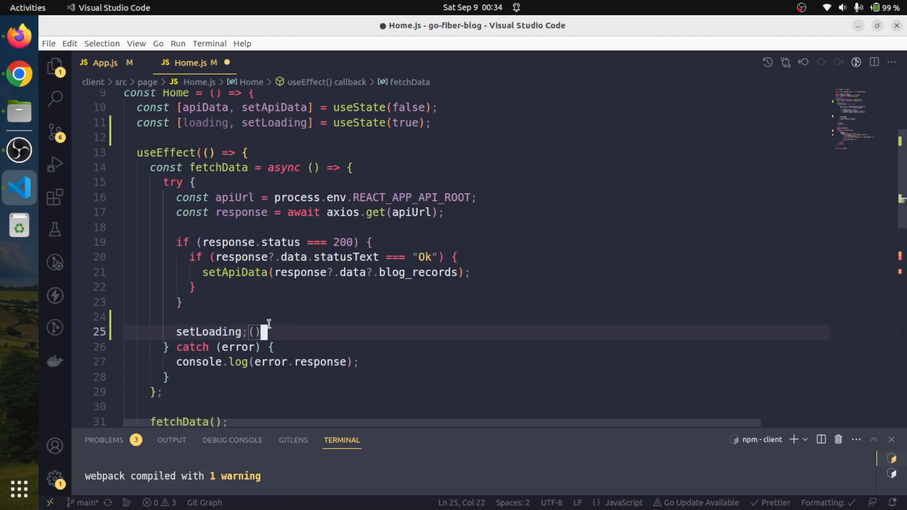
pyautogui.press('BackSpace')
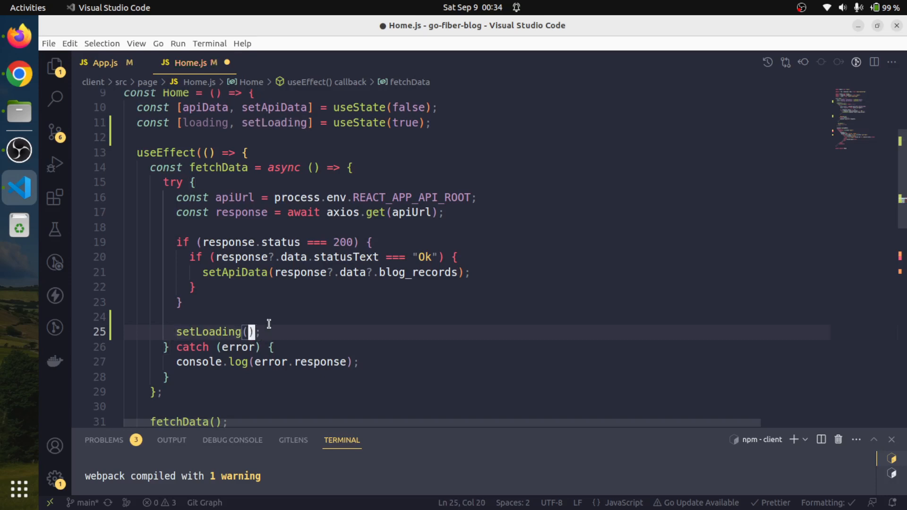
pyautogui.write('false')
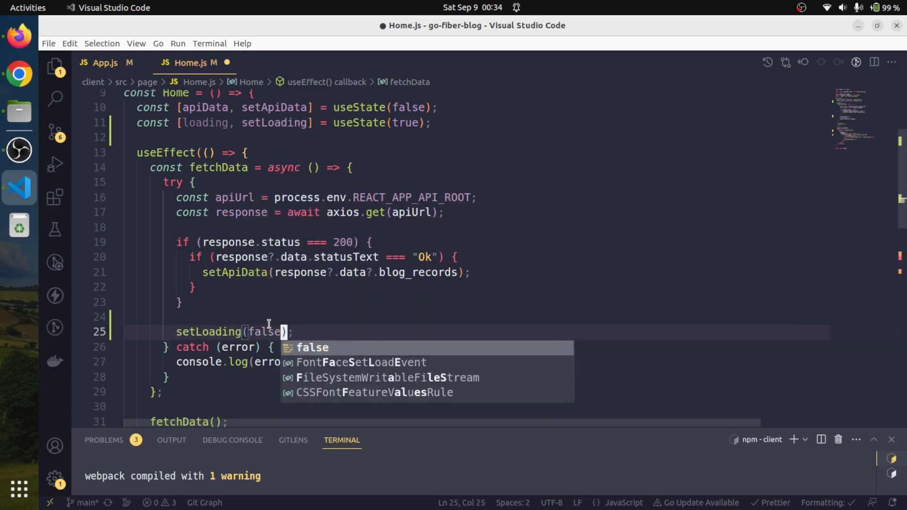
# Step: Copy setLoading(false); into the start of the catch block
pyautogui.press('Escape')
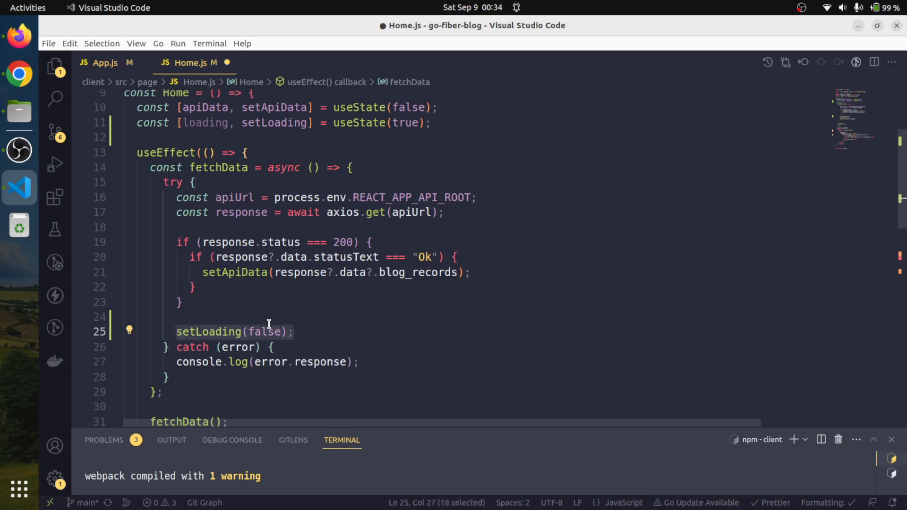
pyautogui.press('Enter')
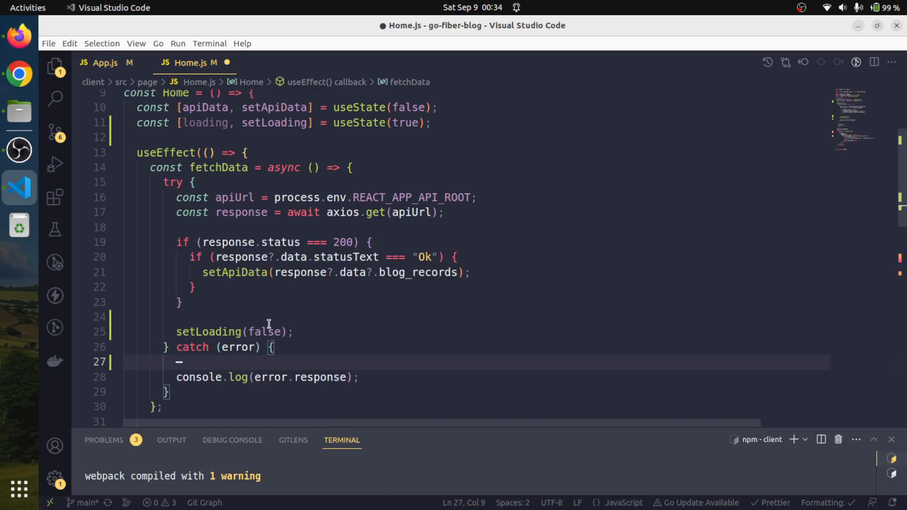
pyautogui.write('setLoading(false);')
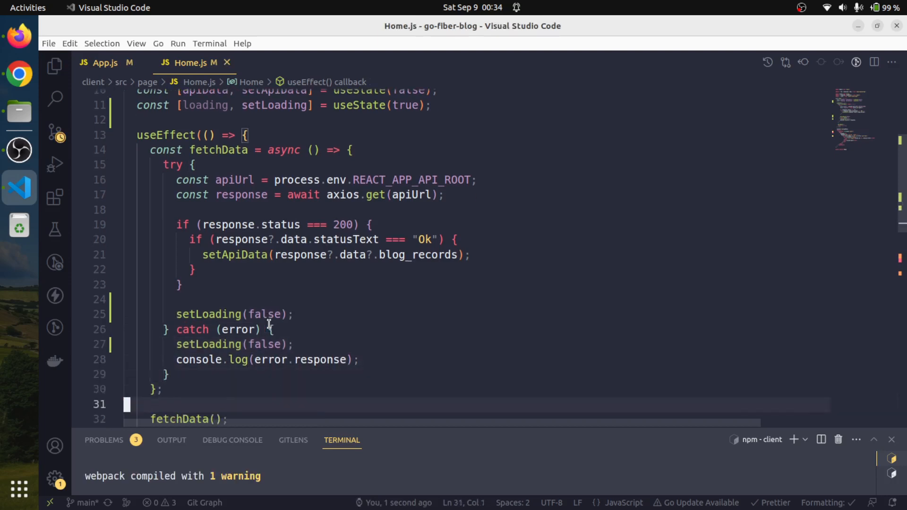
pyautogui.scroll(-3)
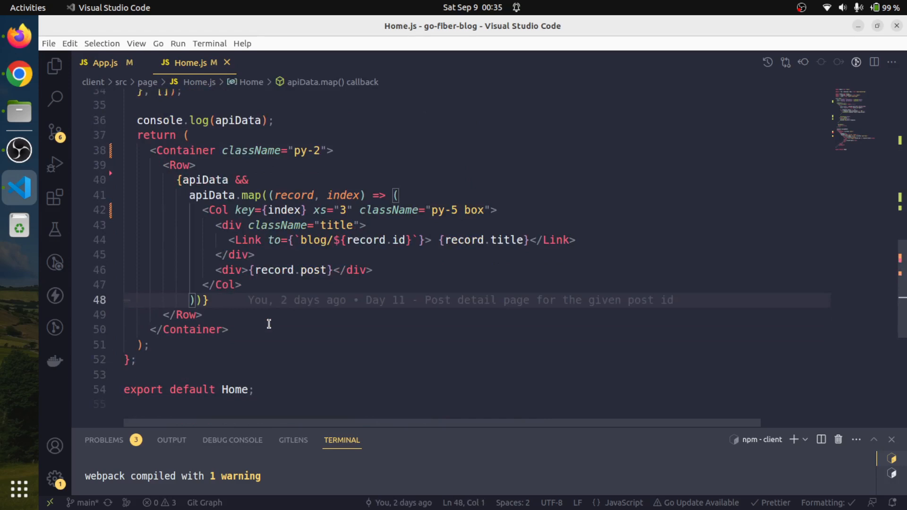
pyautogui.moveTo(239, 120)
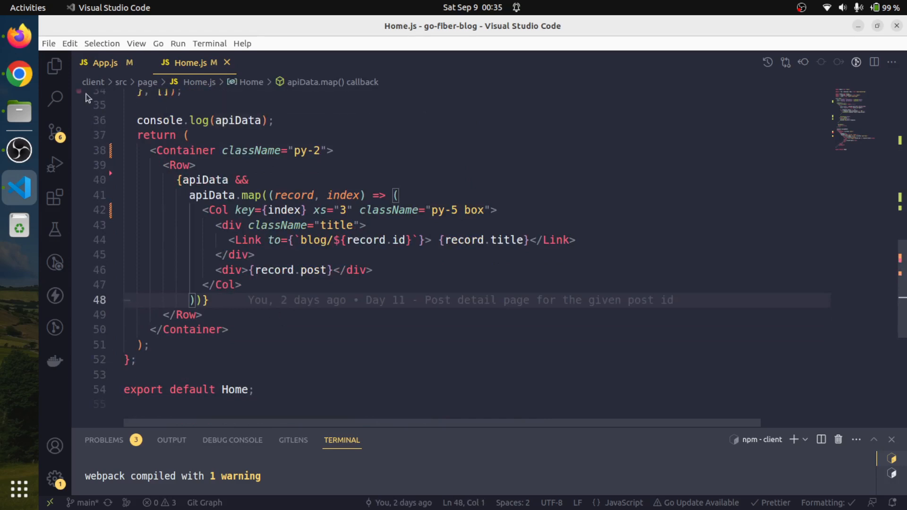
# Step: Search 'react bootstrap' in a new Chrome tab and open react-bootstrap.netlify.app
pyautogui.click(19, 73)
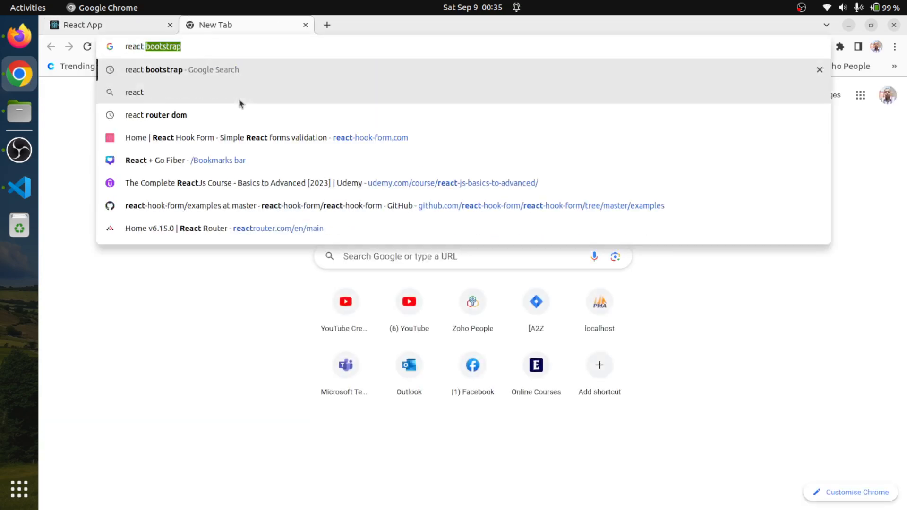
pyautogui.write('react boostrap modal')
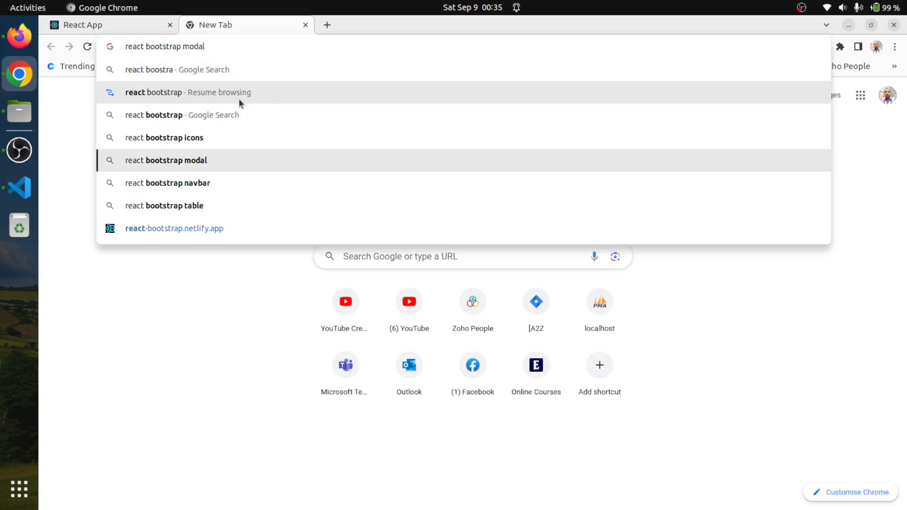
pyautogui.click(174, 227)
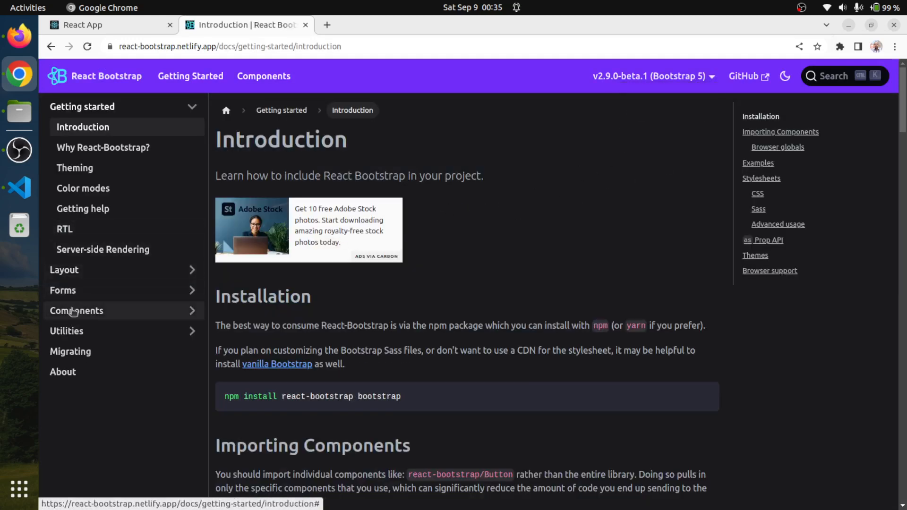
# Step: Expand Components in the docs sidebar and view the Spinners page
pyautogui.click(75, 311)
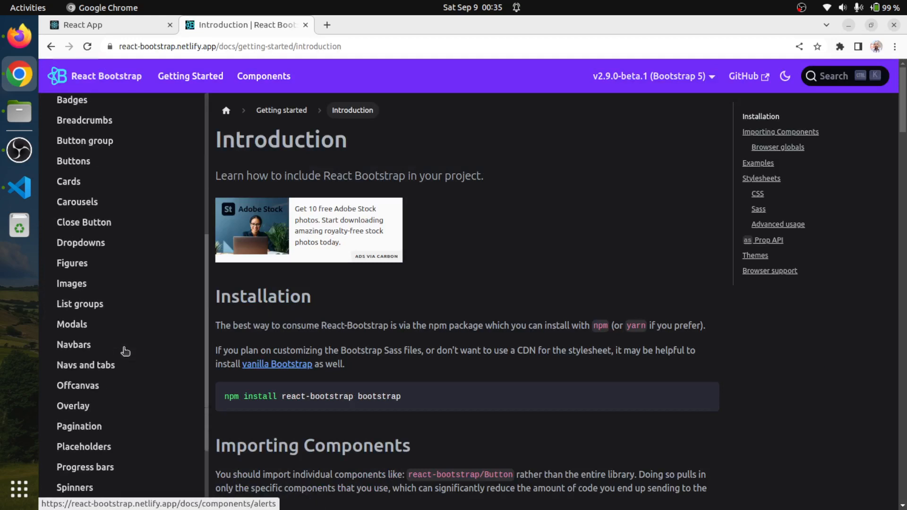
pyautogui.scroll(-3)
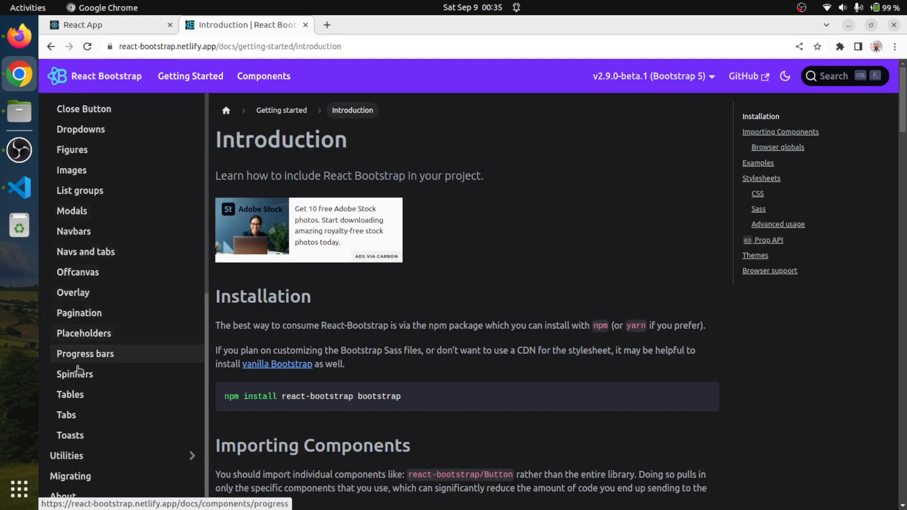
pyautogui.click(74, 374)
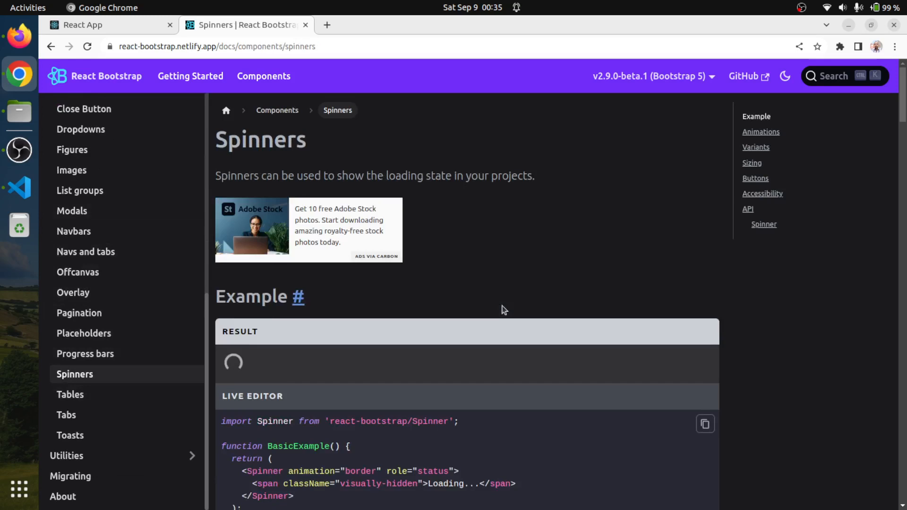
pyautogui.scroll(-3)
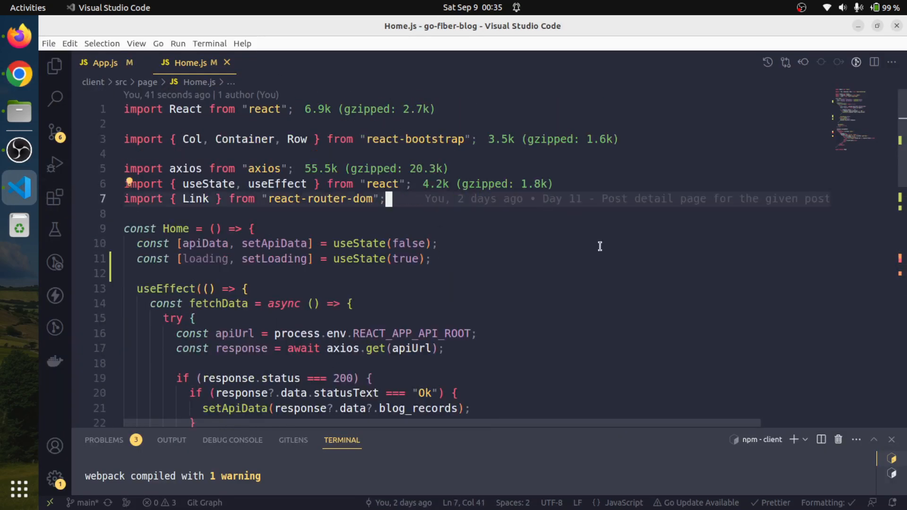
# Step: Import Spinner from "react-bootstrap/Spinner" in Home.js
pyautogui.write('import Spinner from "react-bootstrap/Spinner";')
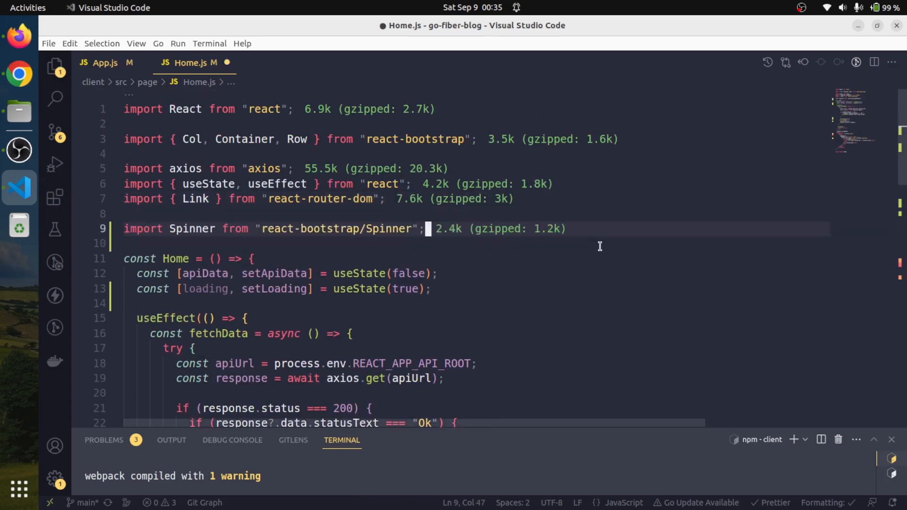
pyautogui.scroll(-3)
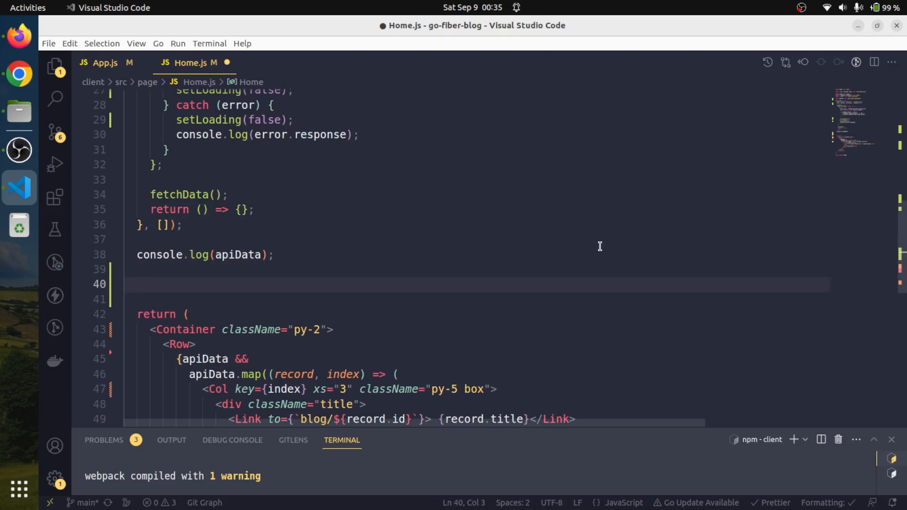
# Step: Start an if (loading) block returning a JSX fragment above the main return
pyautogui.write('if (')
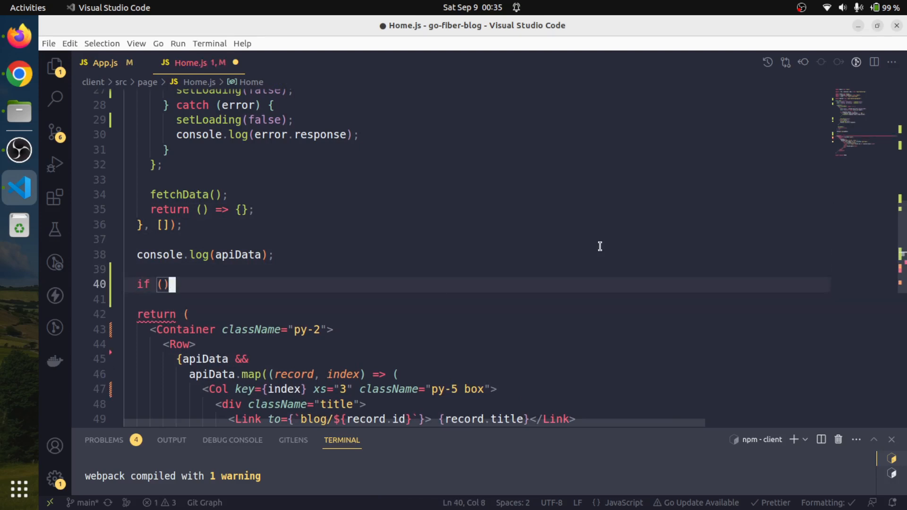
pyautogui.write('loading')
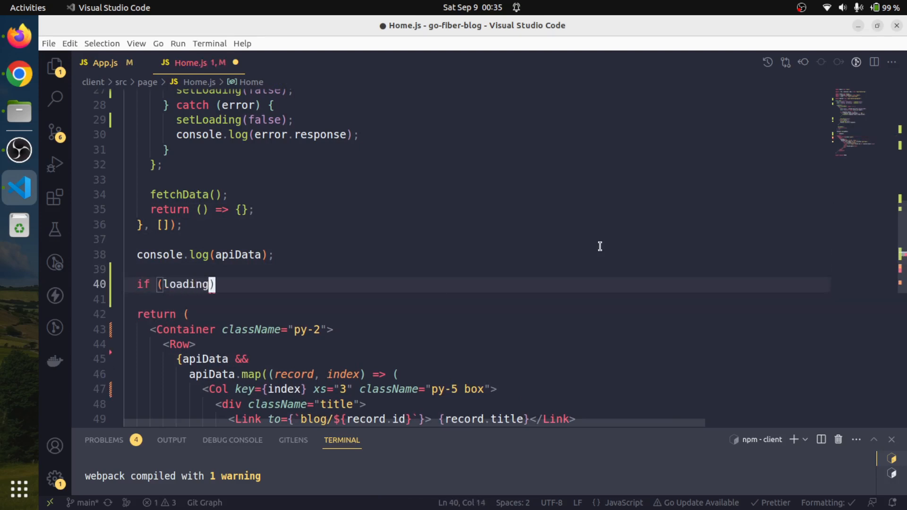
pyautogui.write('{ }')
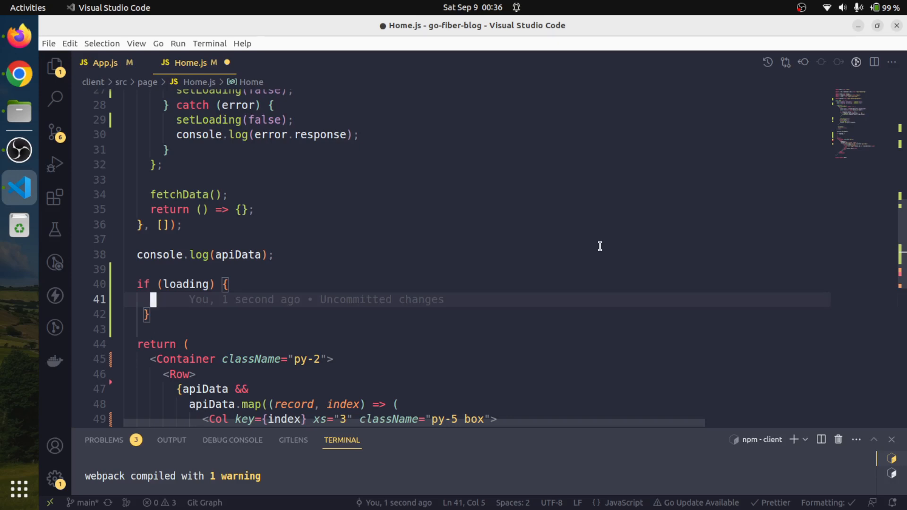
pyautogui.write('return')
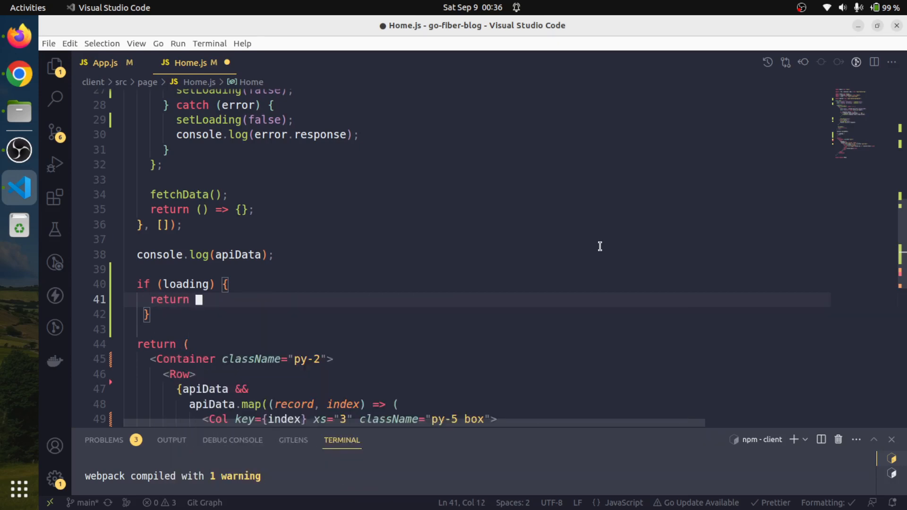
pyautogui.write('(<')
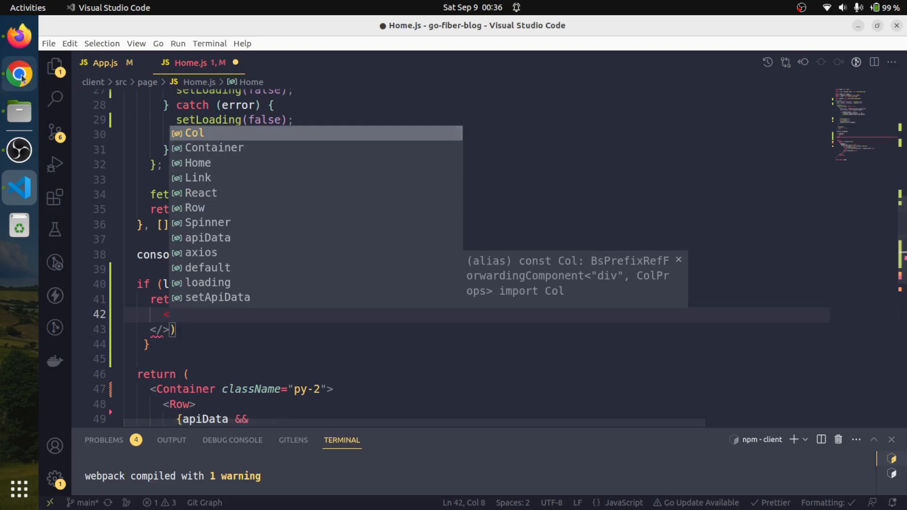
# Step: Find the Grow Spinner example with animation="grow" in the Spinners docs
pyautogui.click(19, 74)
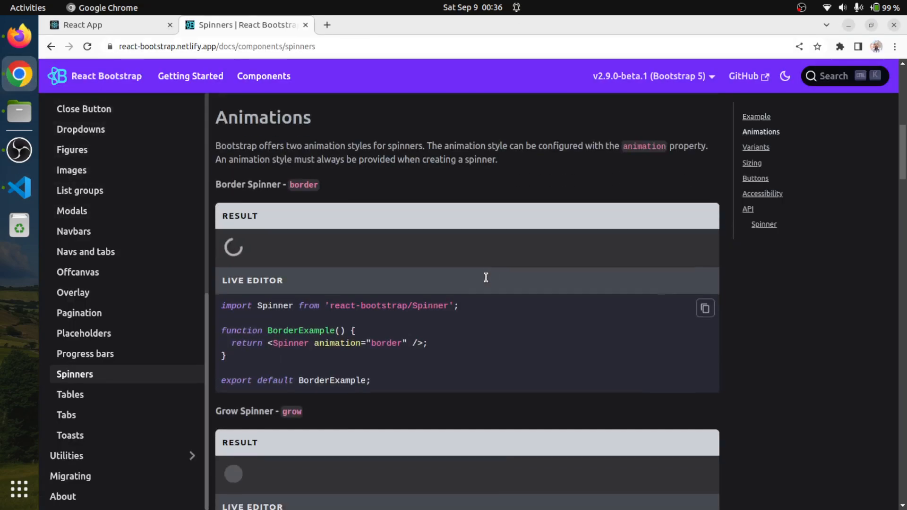
pyautogui.scroll(-3)
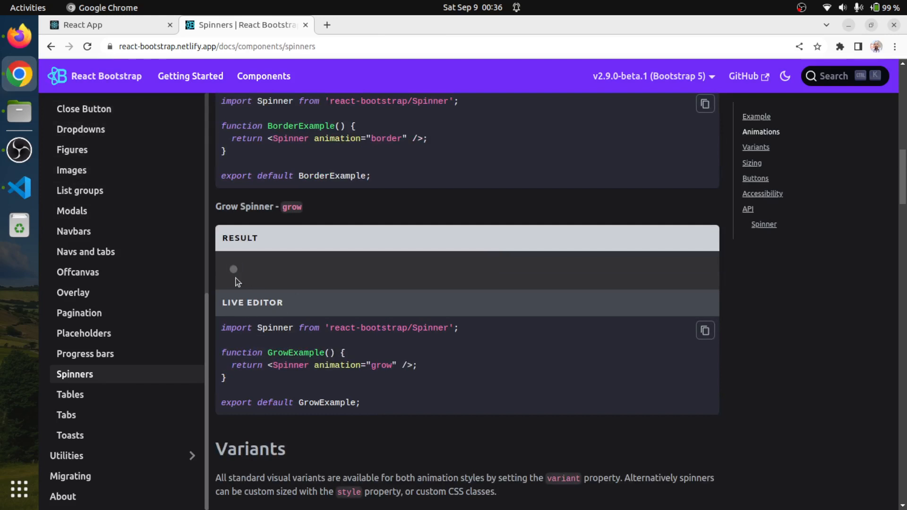
pyautogui.click(267, 365)
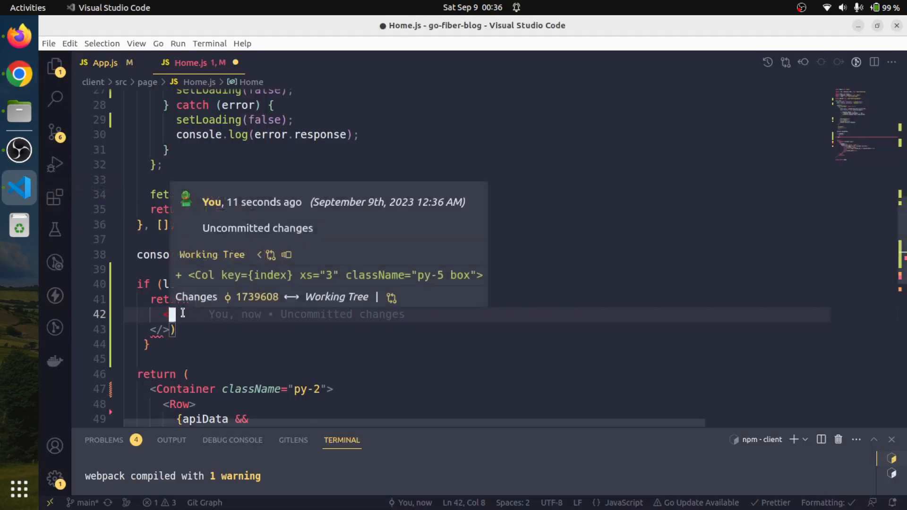
pyautogui.moveTo(292, 365)
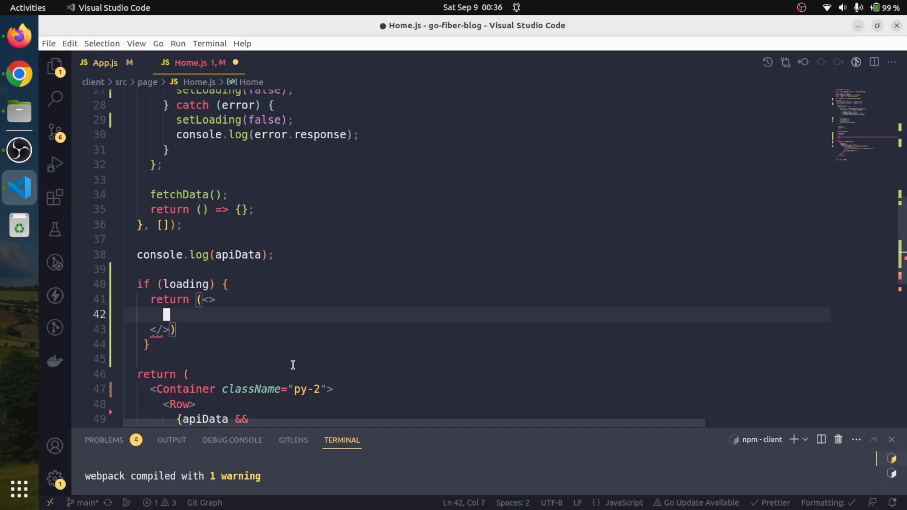
# Step: Return <Spinner animation="grow" /> wrapped in <Container className=""> from the loading branch
pyautogui.write('<Spinner animation="grow" />')
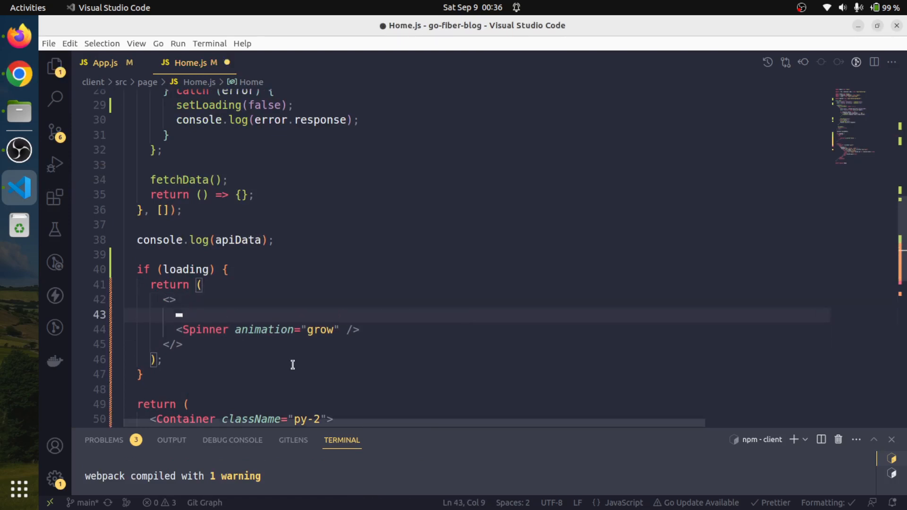
pyautogui.write('Con')
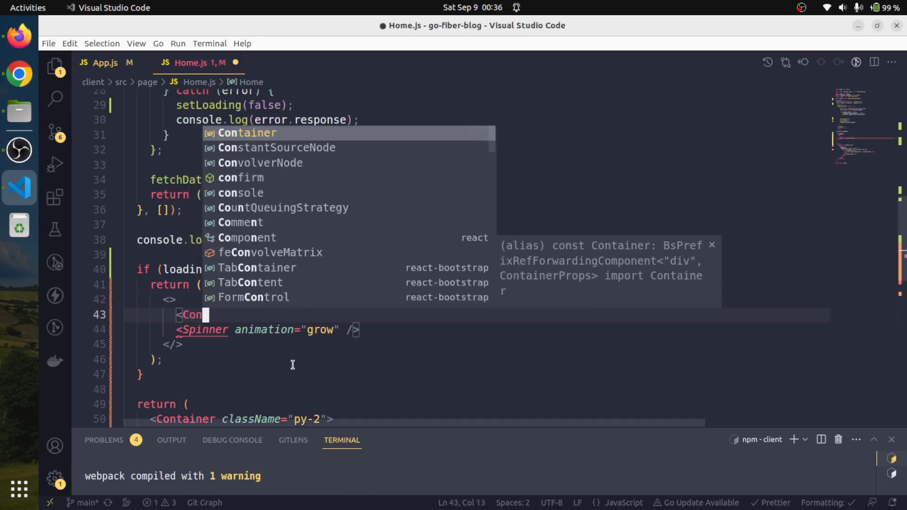
pyautogui.press('Tab')
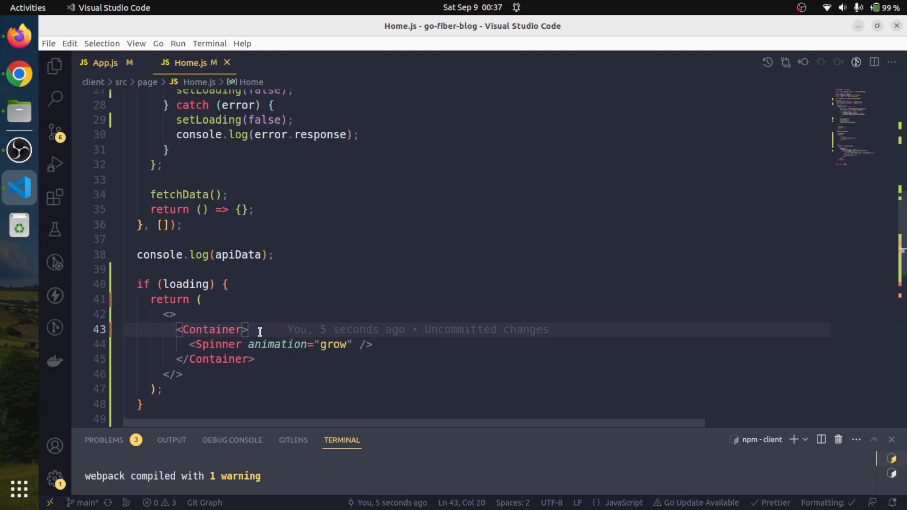
pyautogui.write('cla')
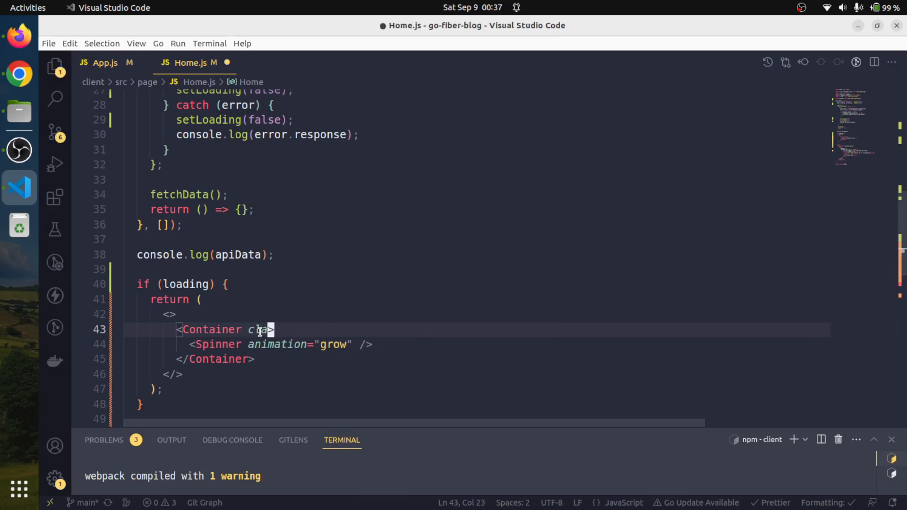
pyautogui.write('className=""')
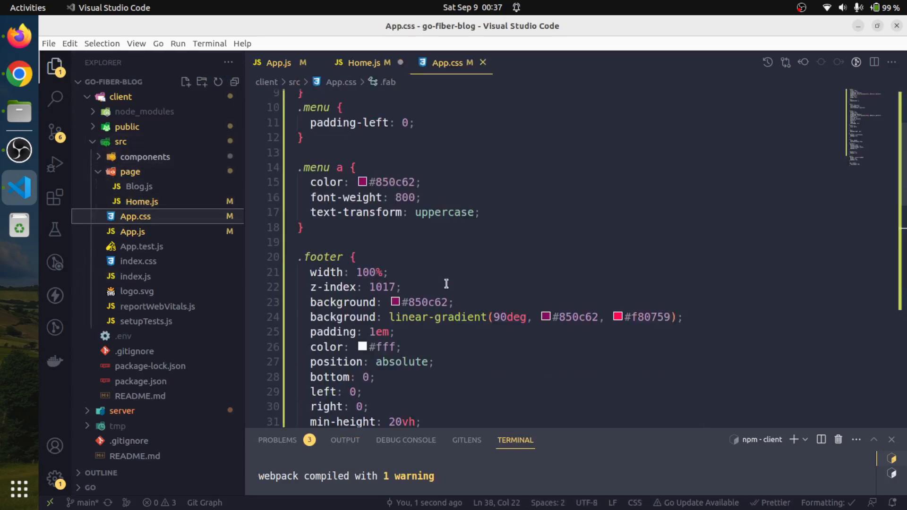
# Step: Copy the spinner class from App.css and set className spinner on the loading Container in Home.js
pyautogui.scroll(-3)
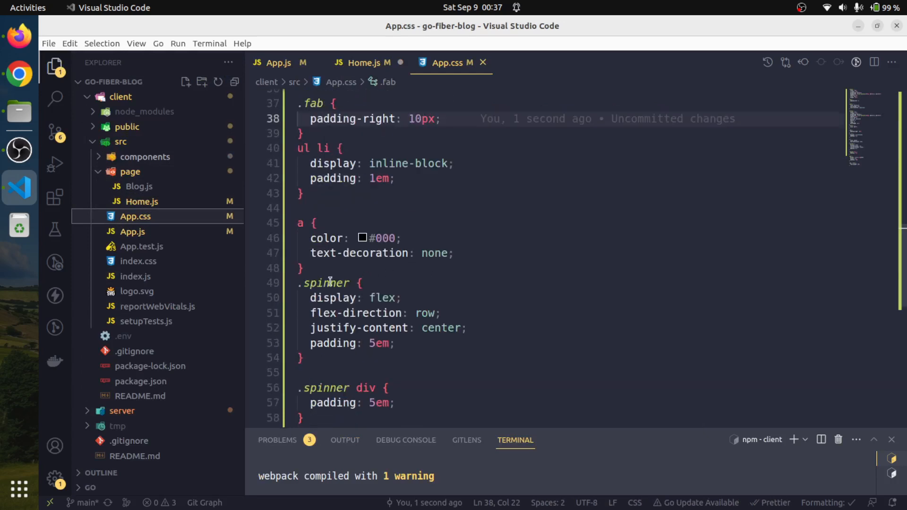
pyautogui.doubleClick(326, 283)
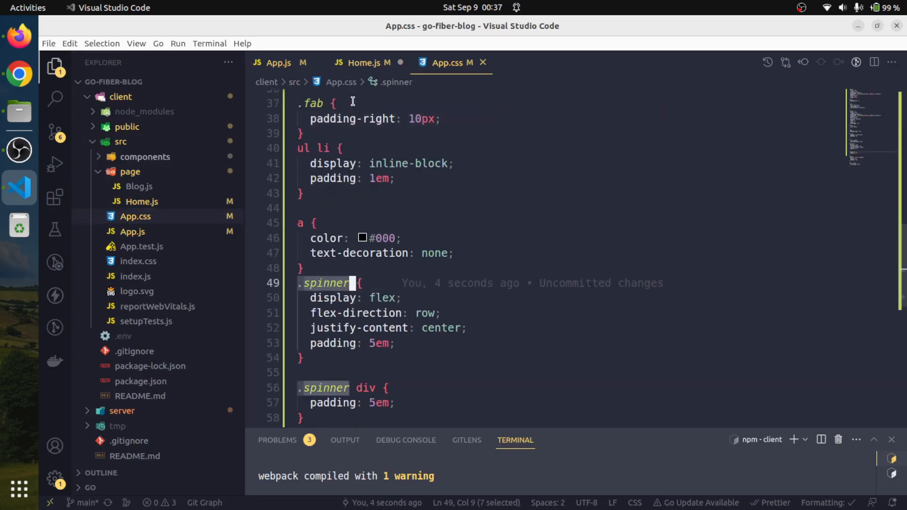
pyautogui.click(363, 62)
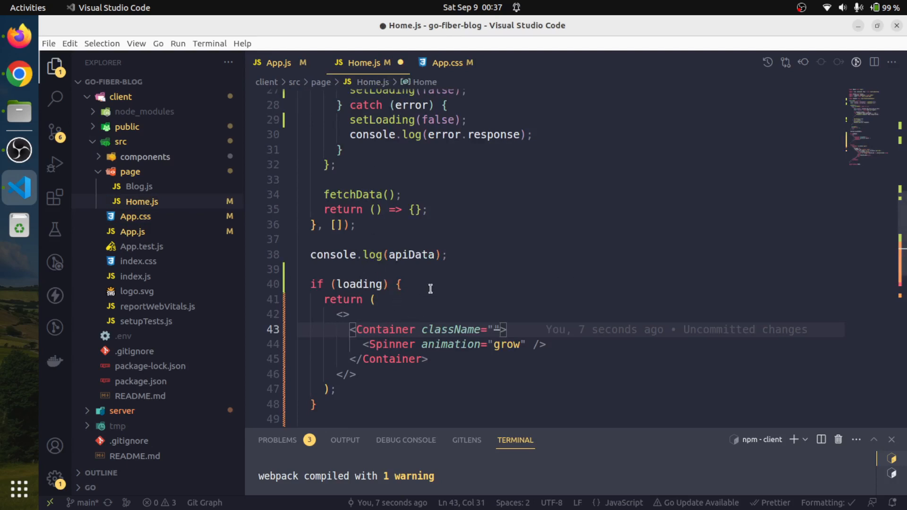
pyautogui.moveTo(490, 337)
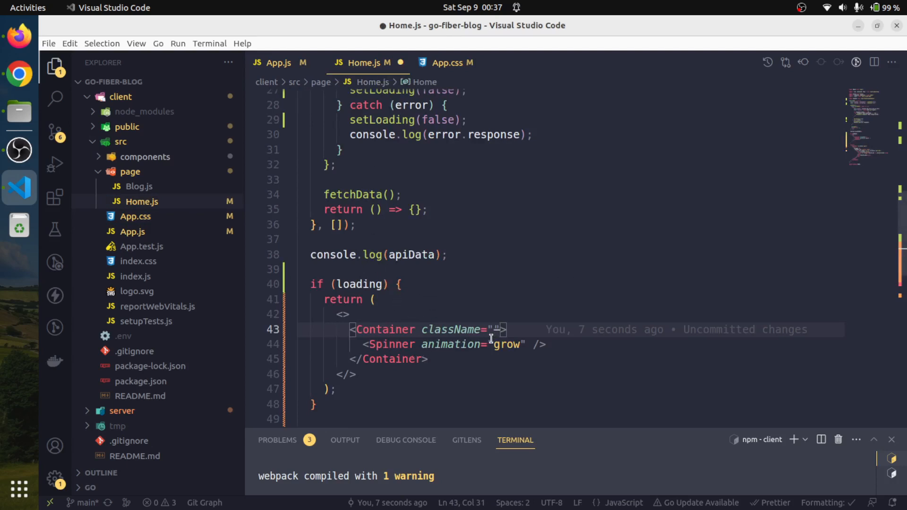
pyautogui.write('spinner')
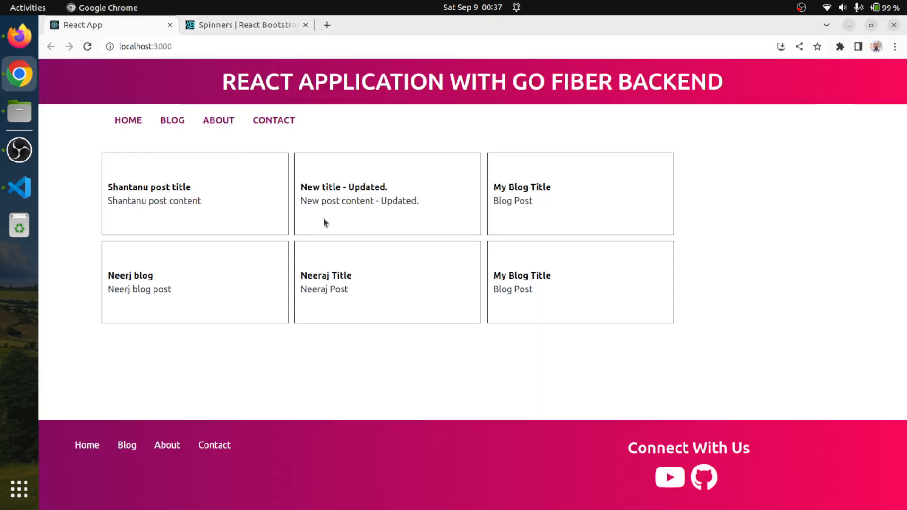
pyautogui.moveTo(192, 172)
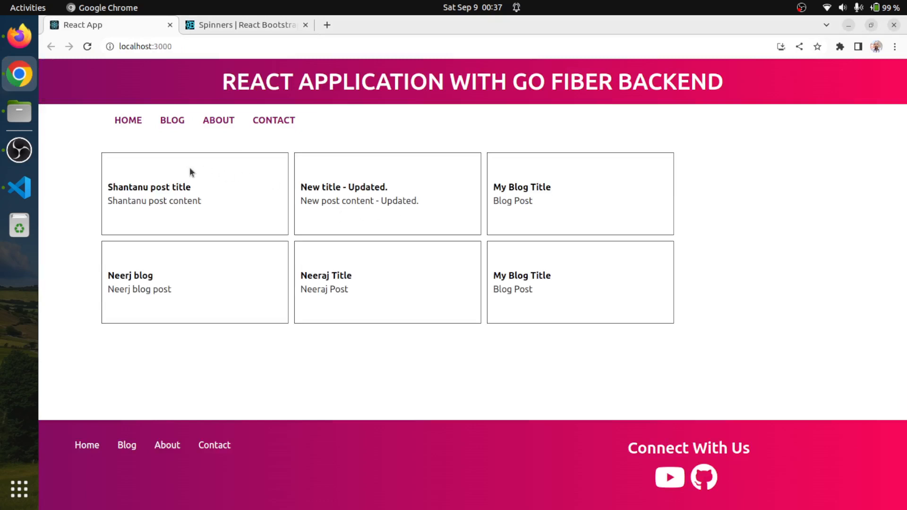
pyautogui.moveTo(19, 187)
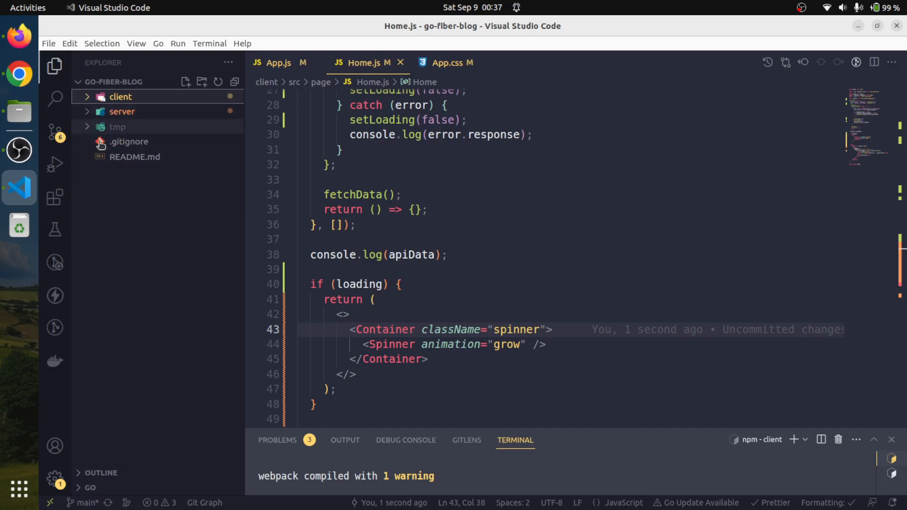
# Step: Locate server/controller/blog.go in the Explorer and bring up the BlogList handler
pyautogui.click(121, 111)
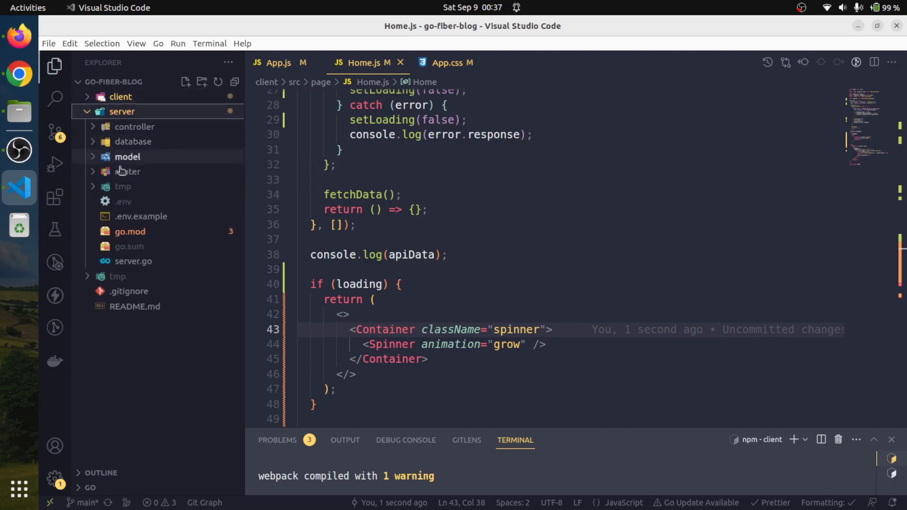
pyautogui.click(134, 127)
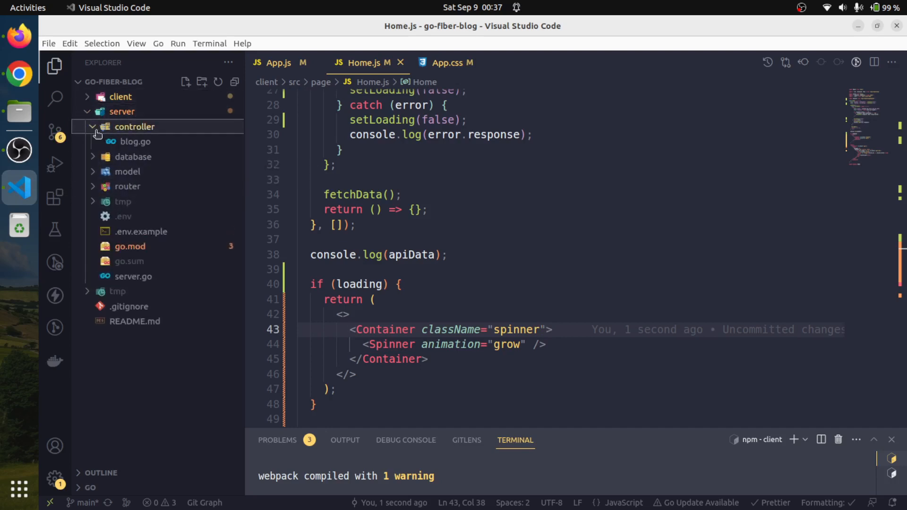
pyautogui.click(136, 141)
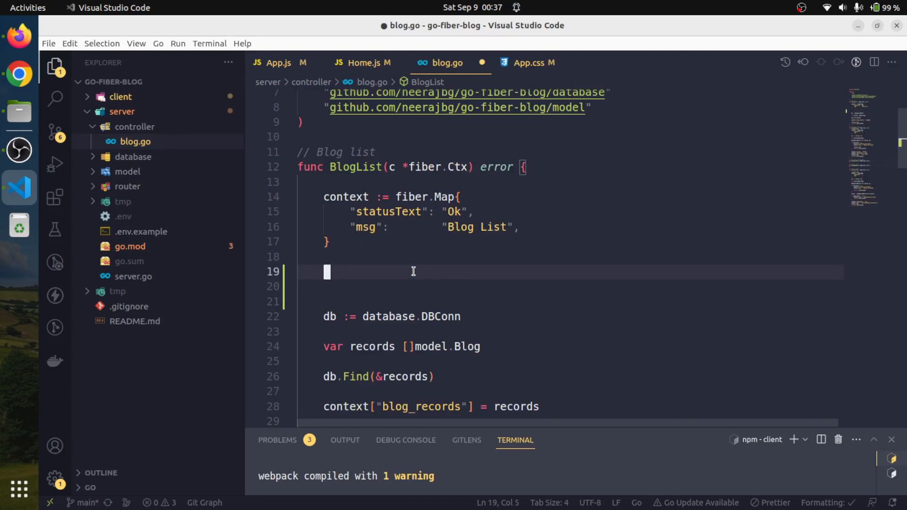
# Step: Add time.Sleep(time.Millisecond * 500) at the start of BlogList before the database query
pyautogui.write('t')
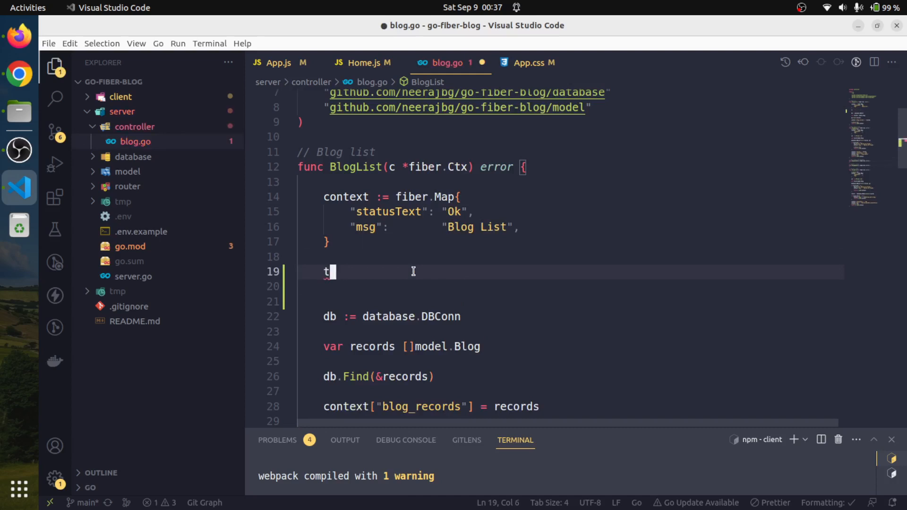
pyautogui.write('ime')
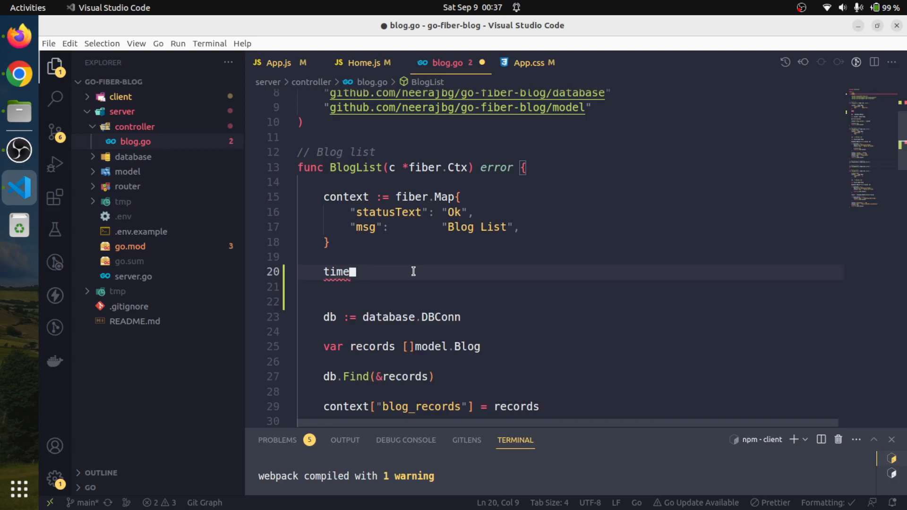
pyautogui.write('.Sleep(time.Millisecond*')
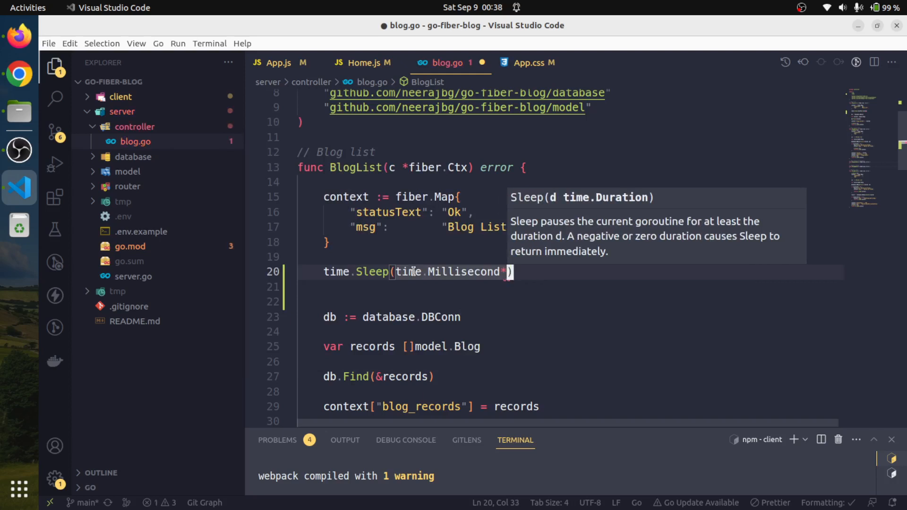
pyautogui.write('*500')
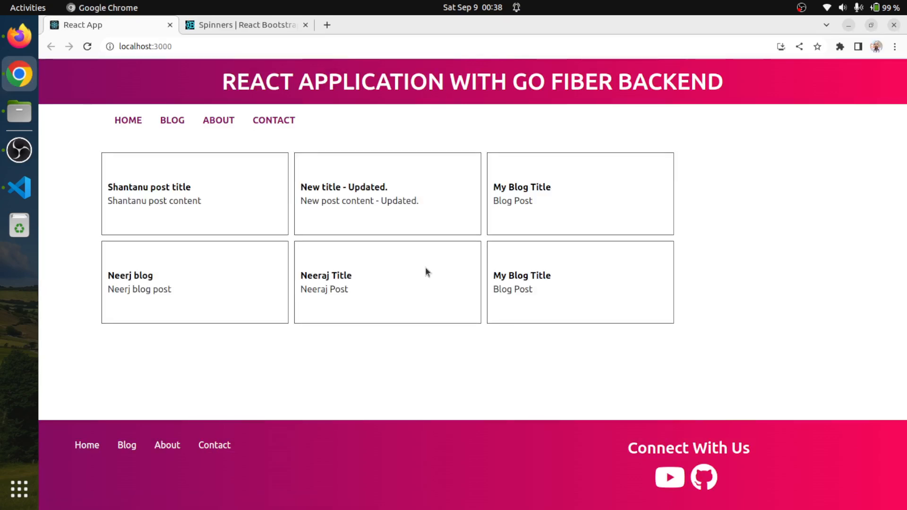
pyautogui.moveTo(474, 250)
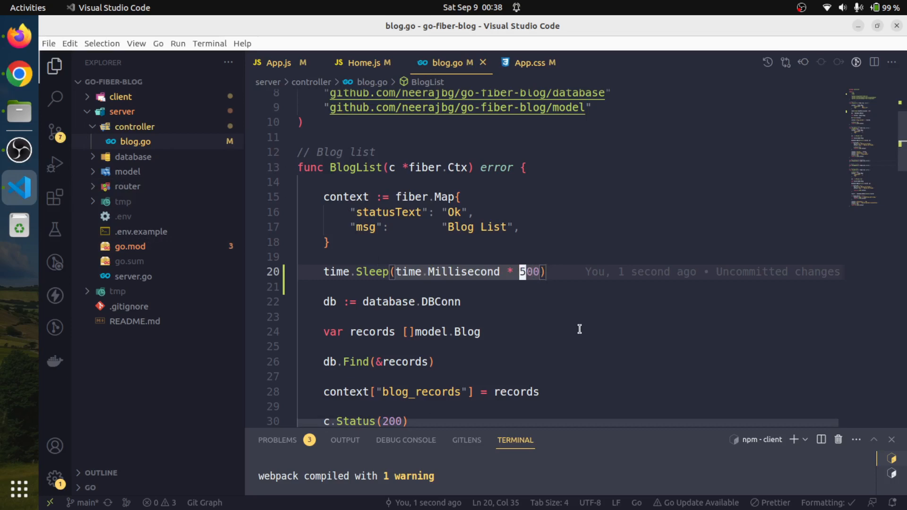
# Step: Edit the time.Sleep duration value in BlogList, save blog.go and return to the blog home page
pyautogui.write('100')
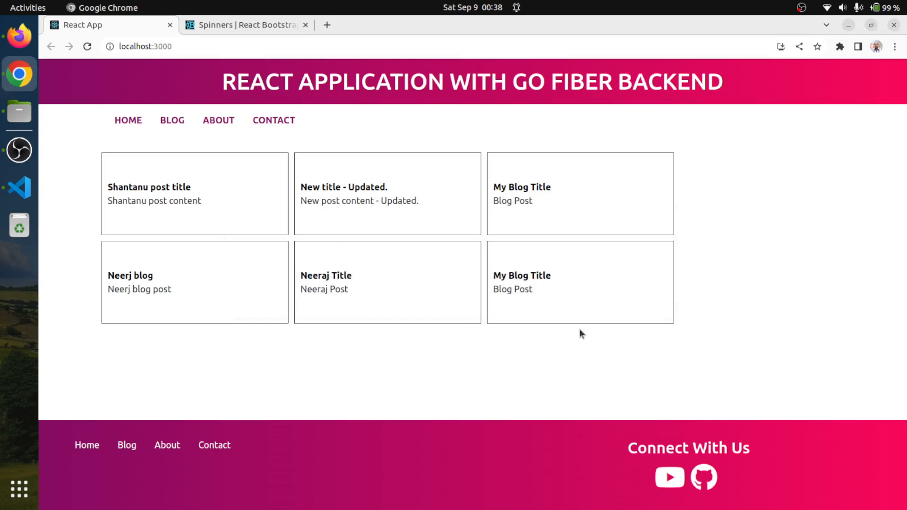
pyautogui.moveTo(608, 340)
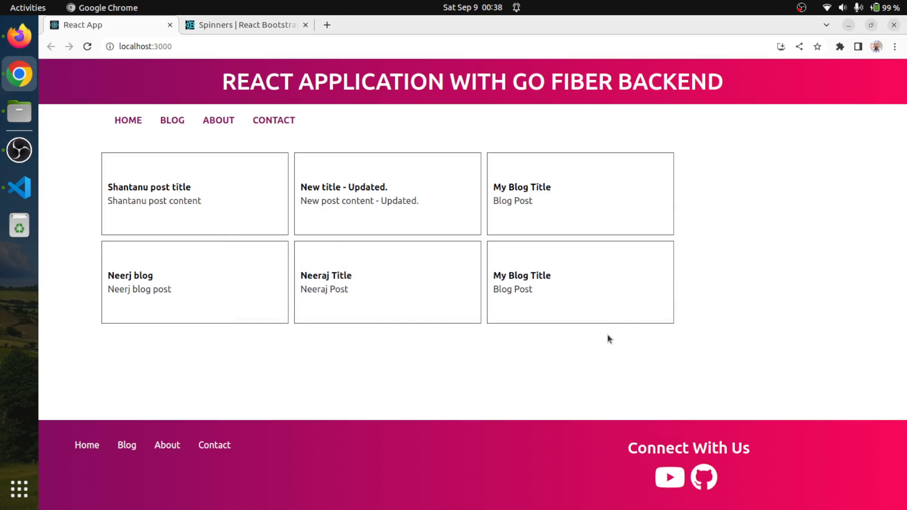
pyautogui.moveTo(543, 339)
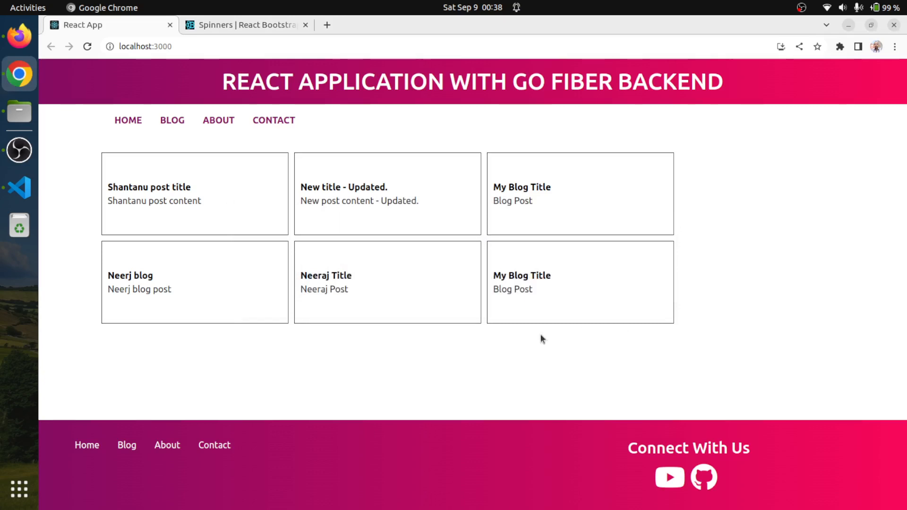
pyautogui.moveTo(420, 256)
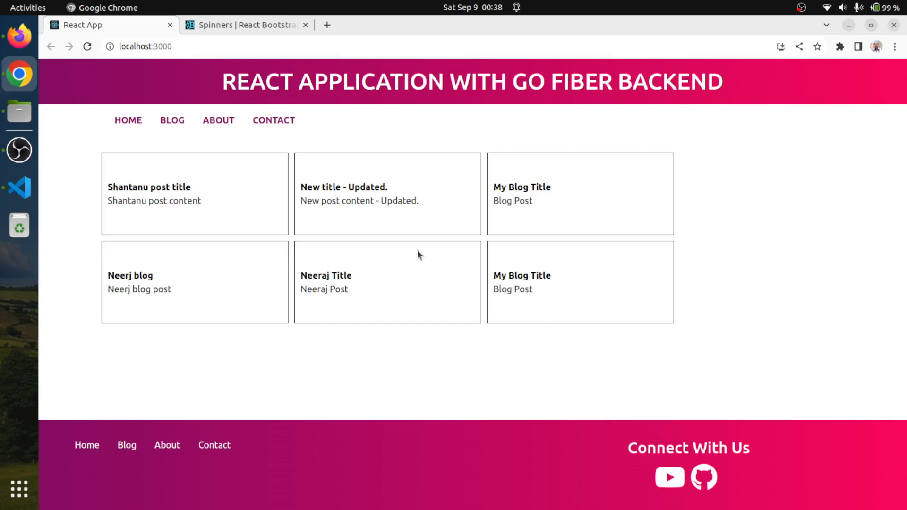
pyautogui.moveTo(415, 289)
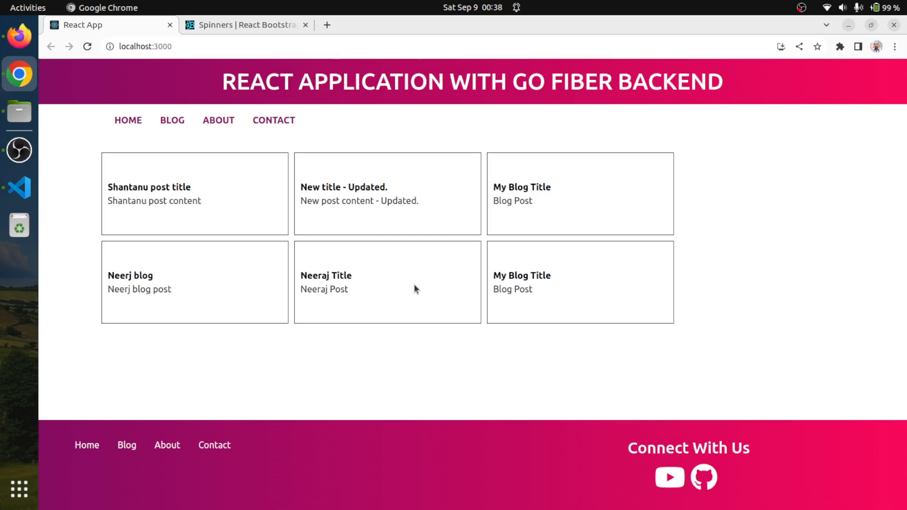
pyautogui.click(87, 47)
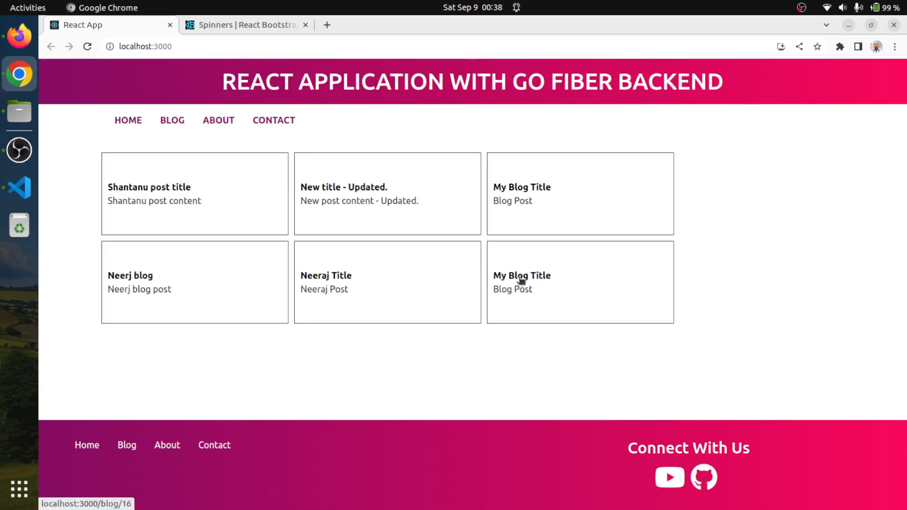
pyautogui.moveTo(555, 313)
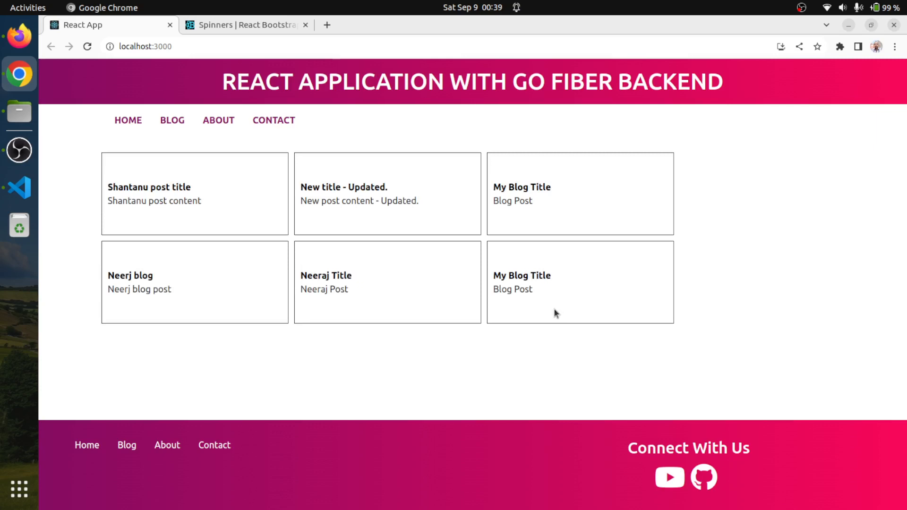
pyautogui.moveTo(564, 348)
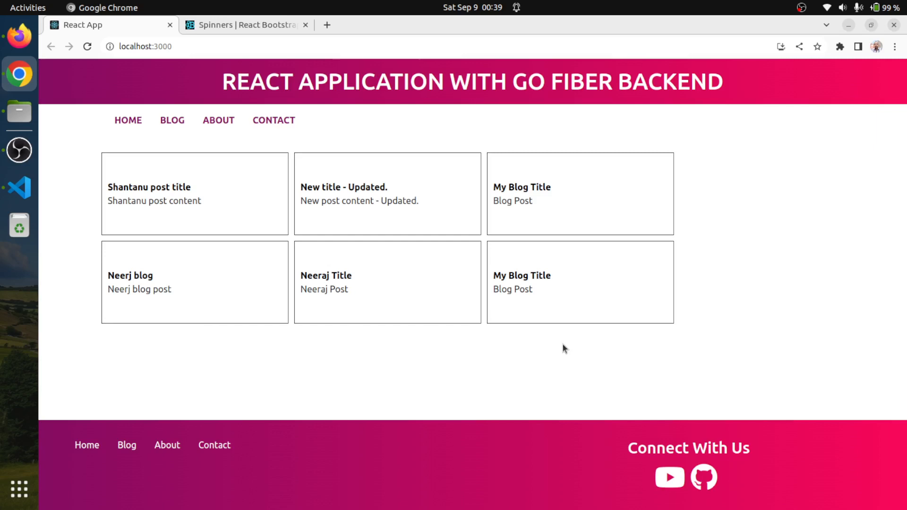